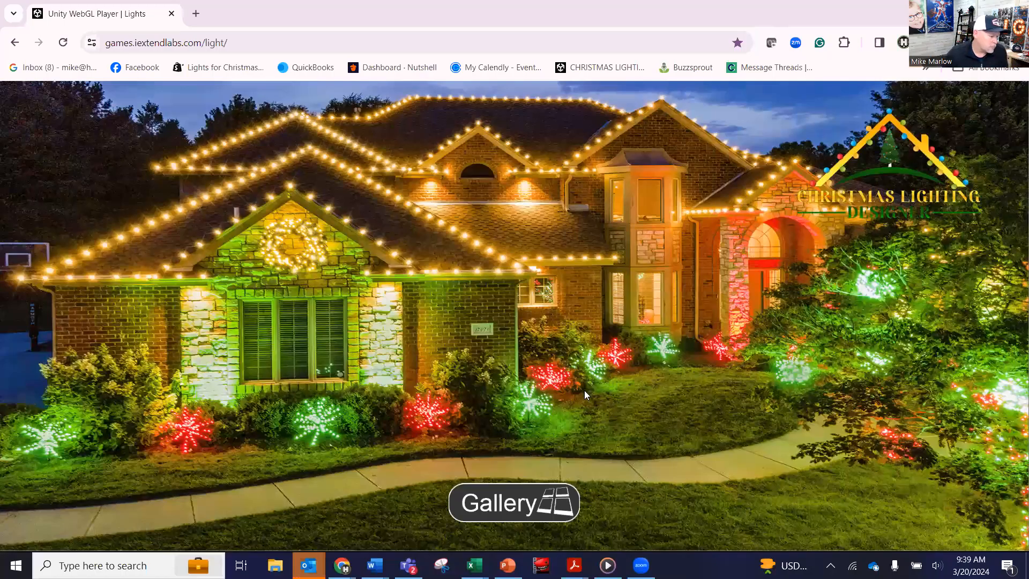
mouse_move(595, 396)
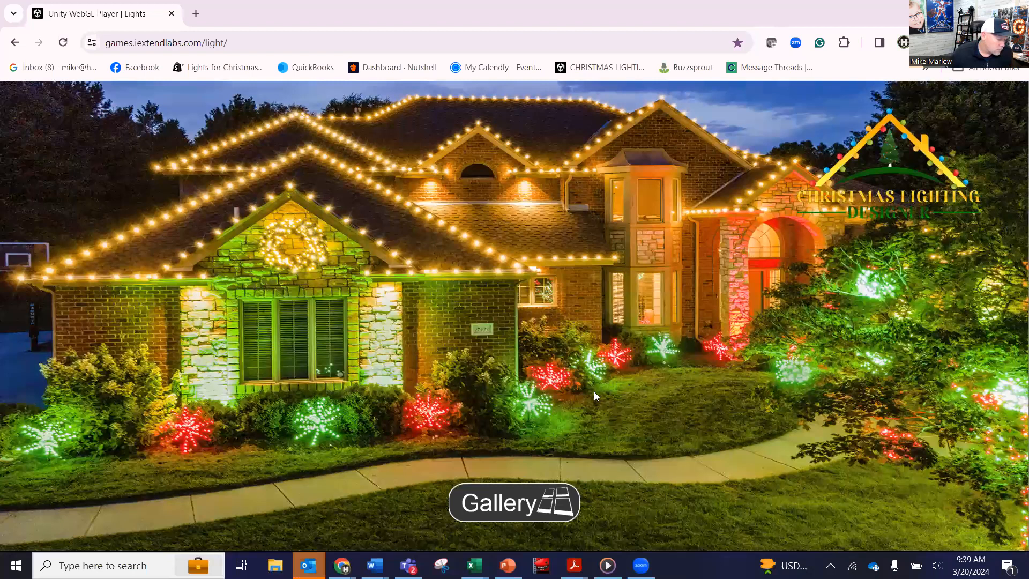
mouse_move(377, 331)
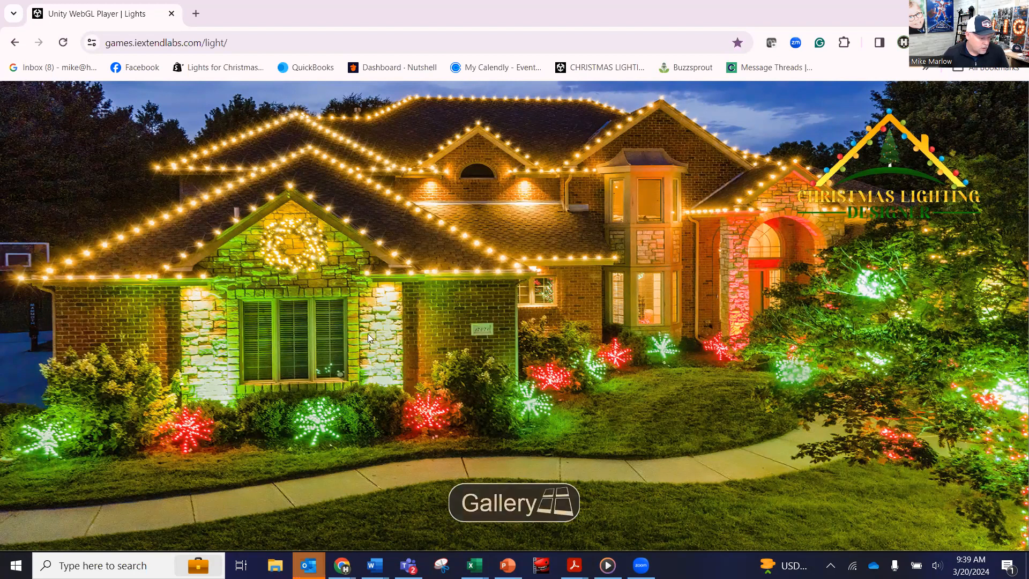
Step: Start a design from your own house image, bringing up the choose-image prompt
left_click(513, 501)
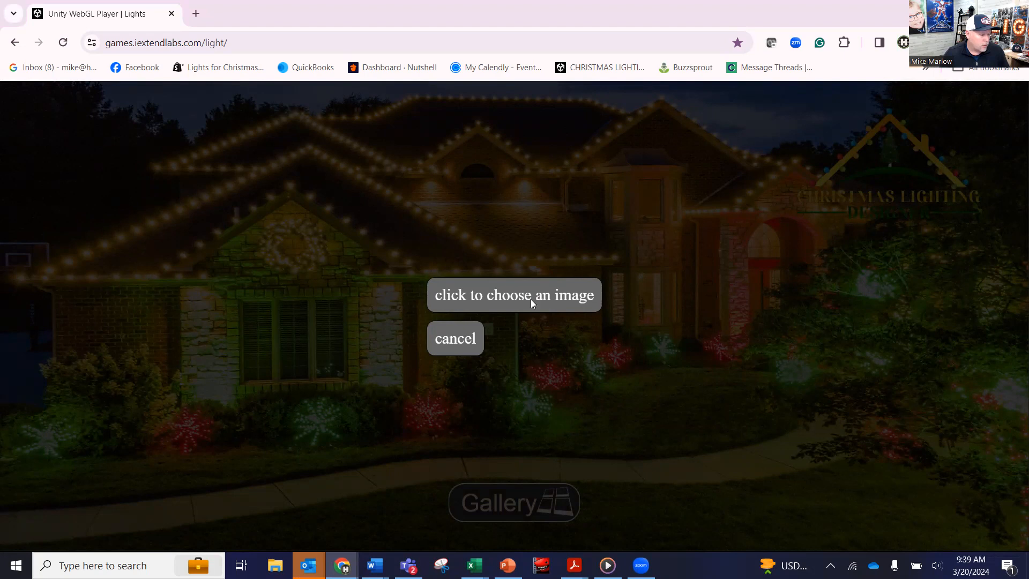
Step: Choose the grey two-story house photo from the file dialog and load it into the designer
left_click(513, 295)
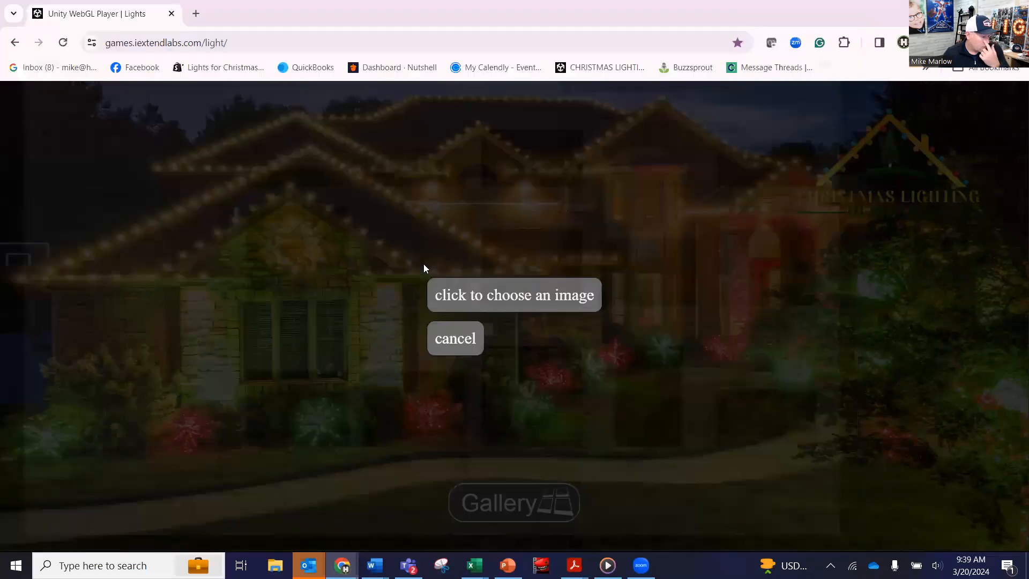
left_click(455, 338)
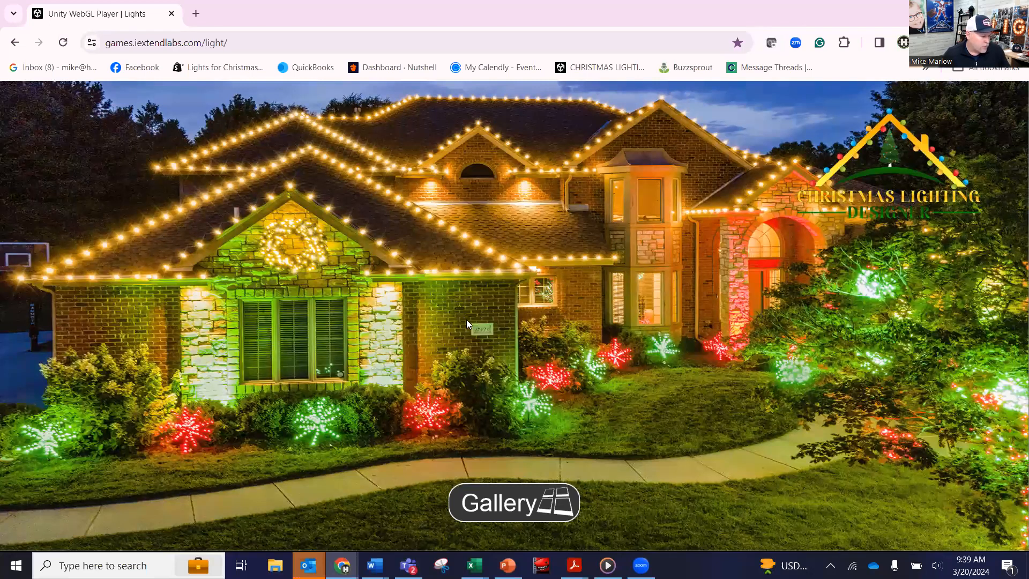
mouse_move(438, 338)
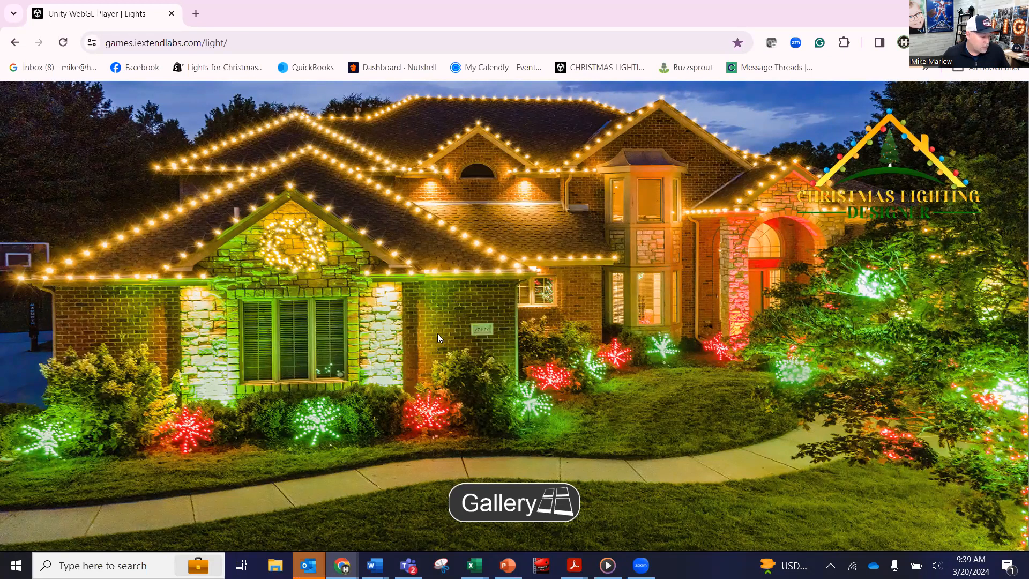
left_click(513, 501)
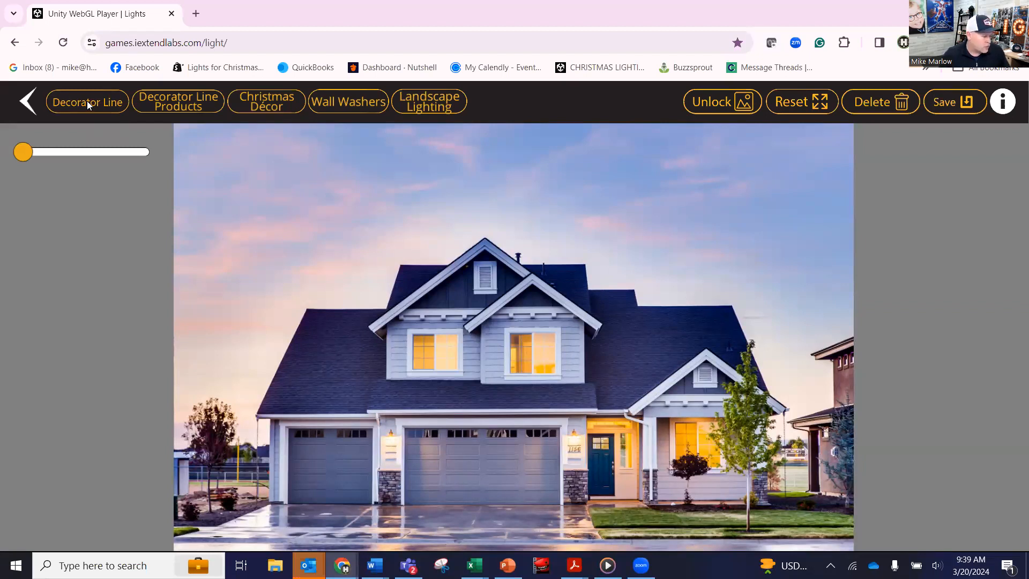
Step: Draw 16-ft red-and-white decorator lines on the upper gable edges and dim the photo to evening
left_click(87, 102)
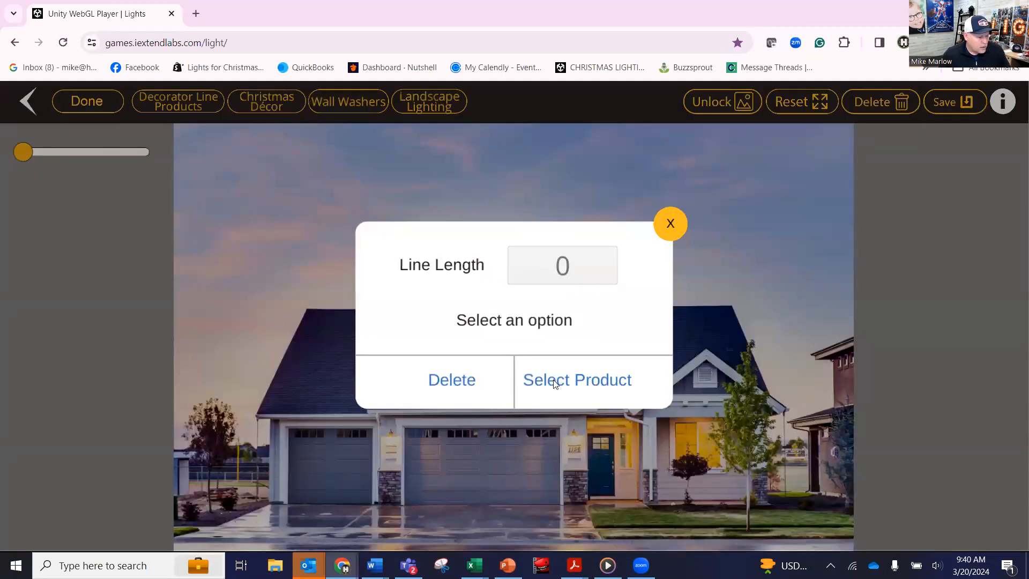
mouse_move(580, 279)
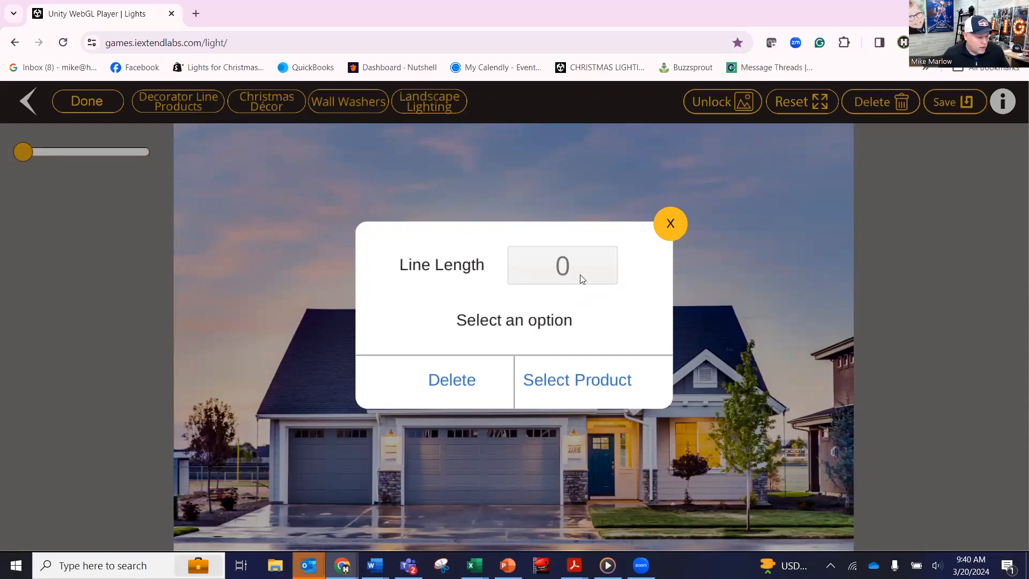
left_click(561, 265)
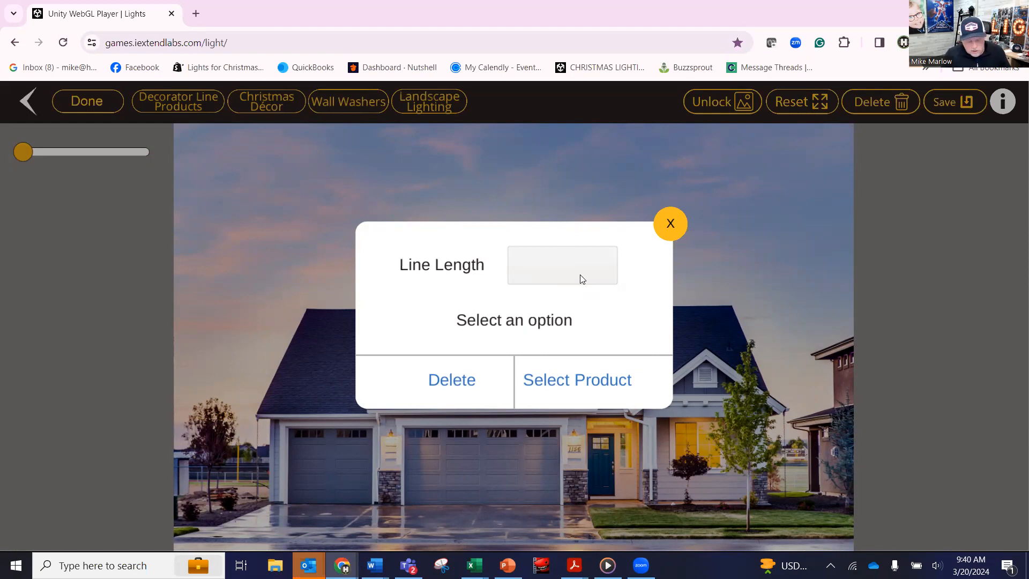
type("16")
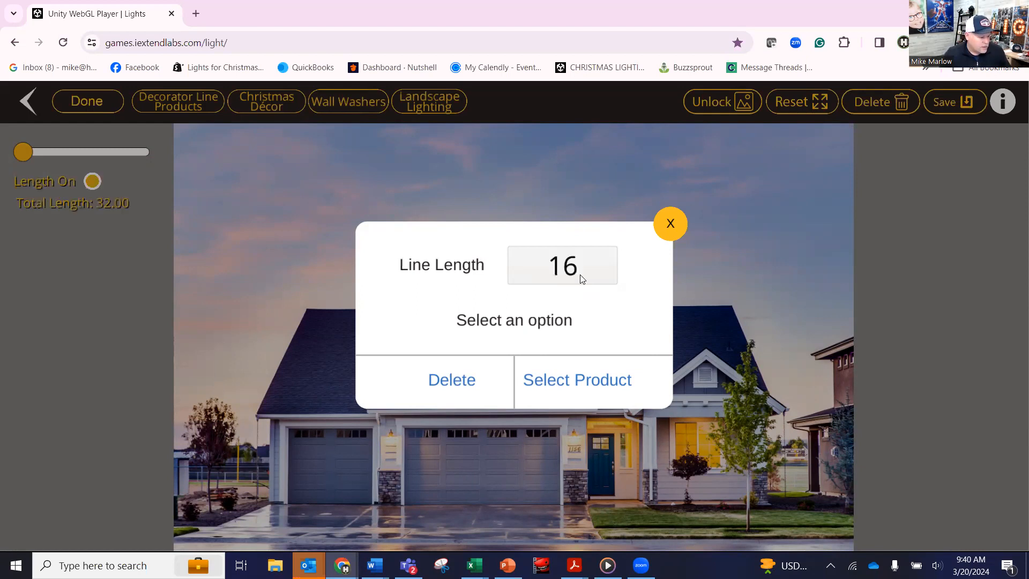
mouse_move(92, 210)
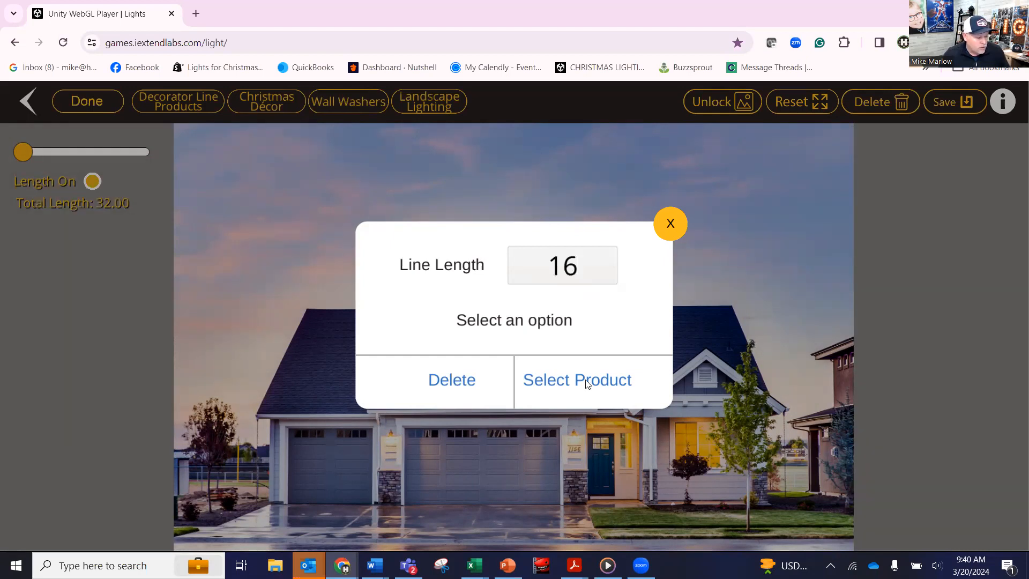
left_click(577, 380)
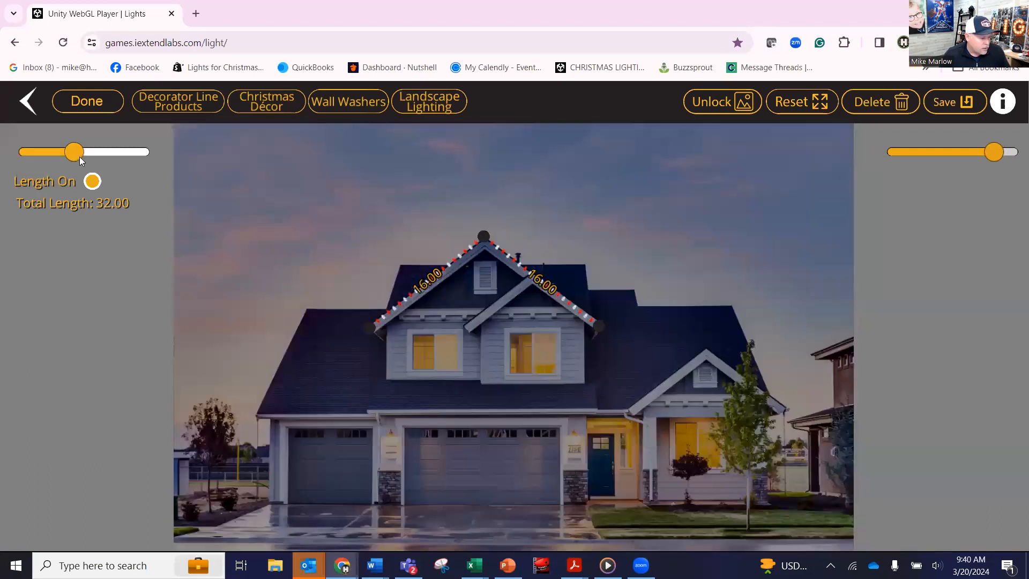
left_click_drag(73, 151, 81, 151)
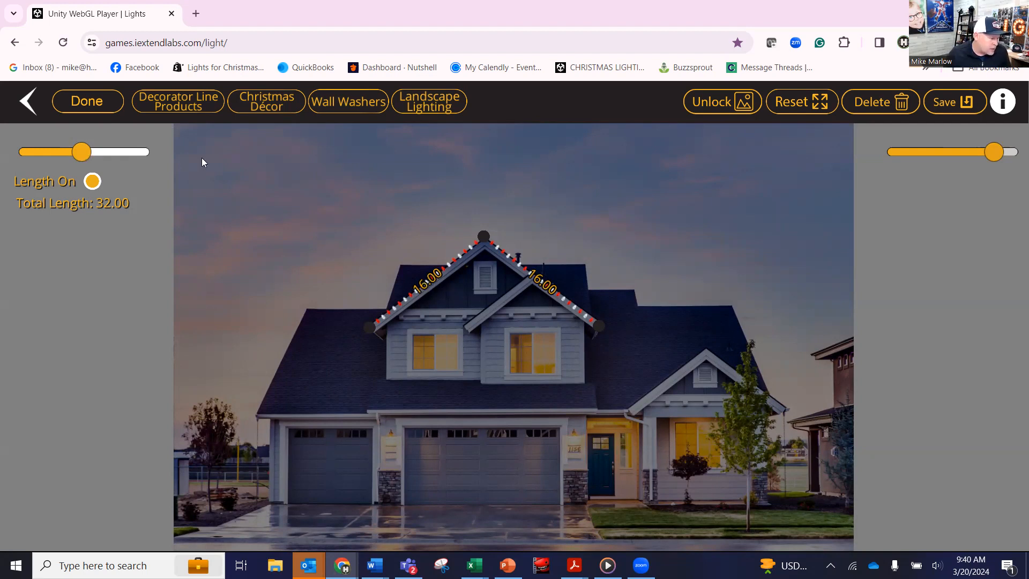
Step: Draw a 37.68-ft red-and-white line along the lower eave with tighter bulb spacing
left_click(86, 101)
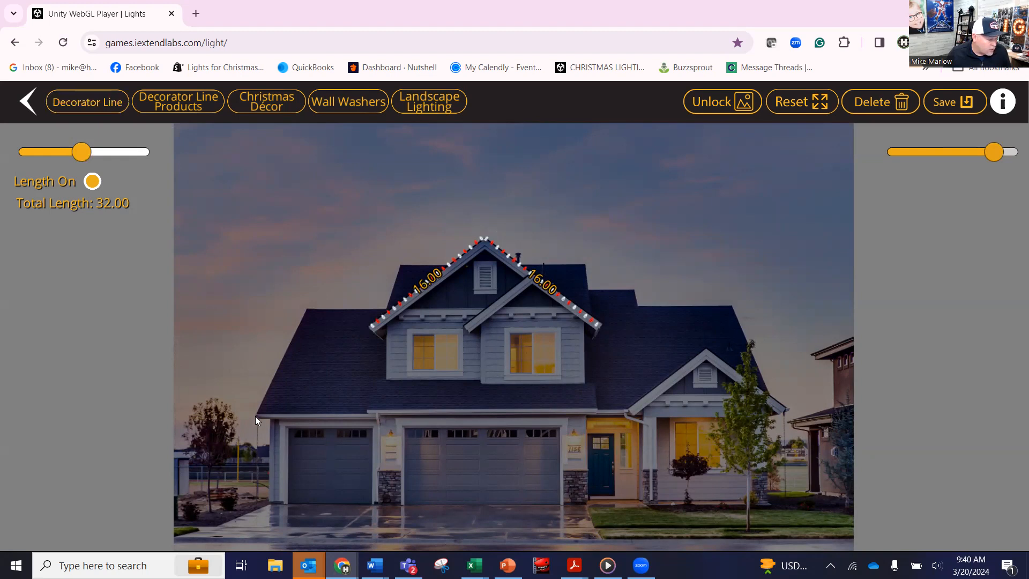
left_click(87, 101)
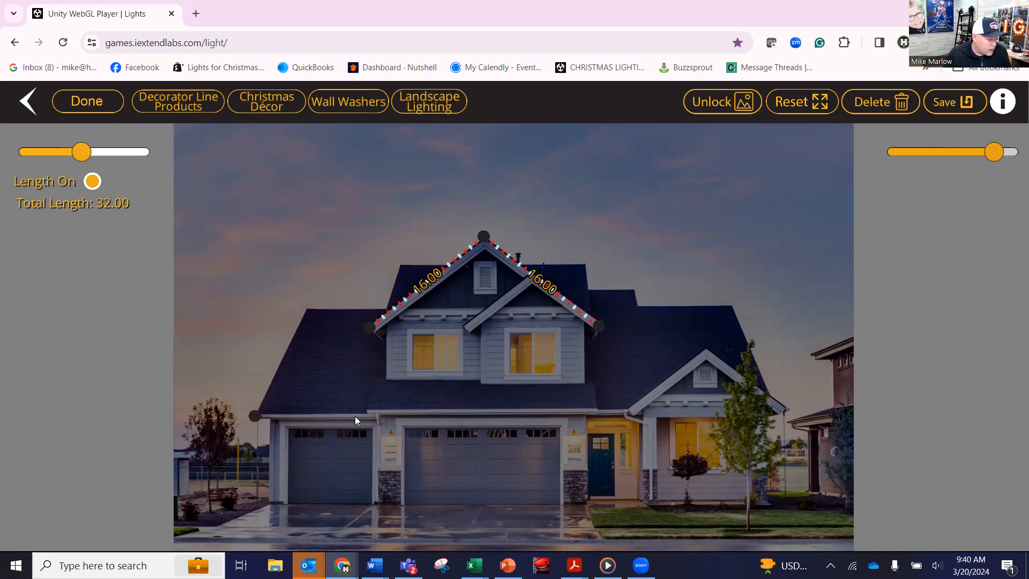
mouse_move(594, 420)
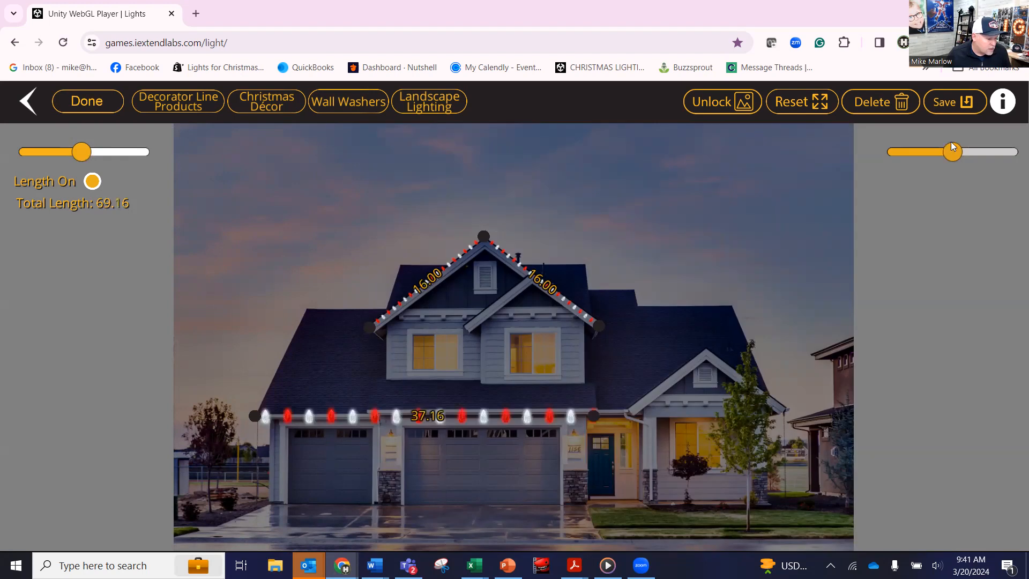
left_click_drag(952, 151, 967, 152)
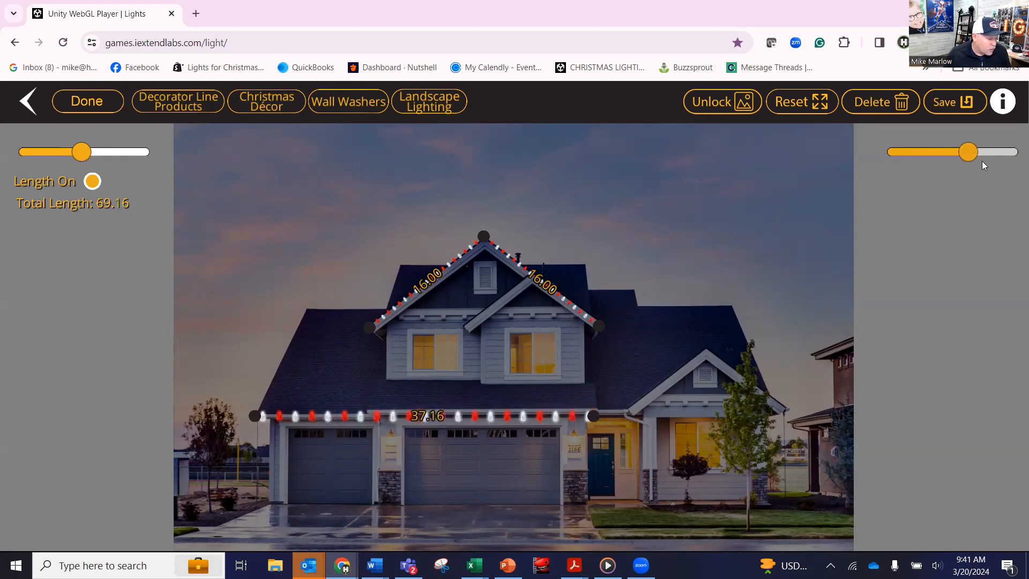
left_click_drag(965, 151, 987, 151)
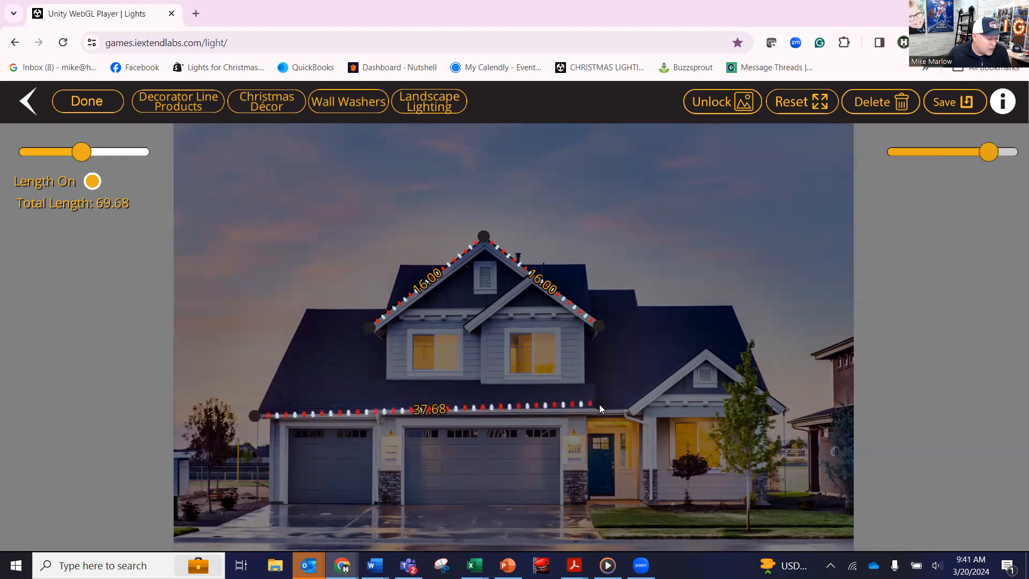
left_click_drag(600, 408, 253, 417)
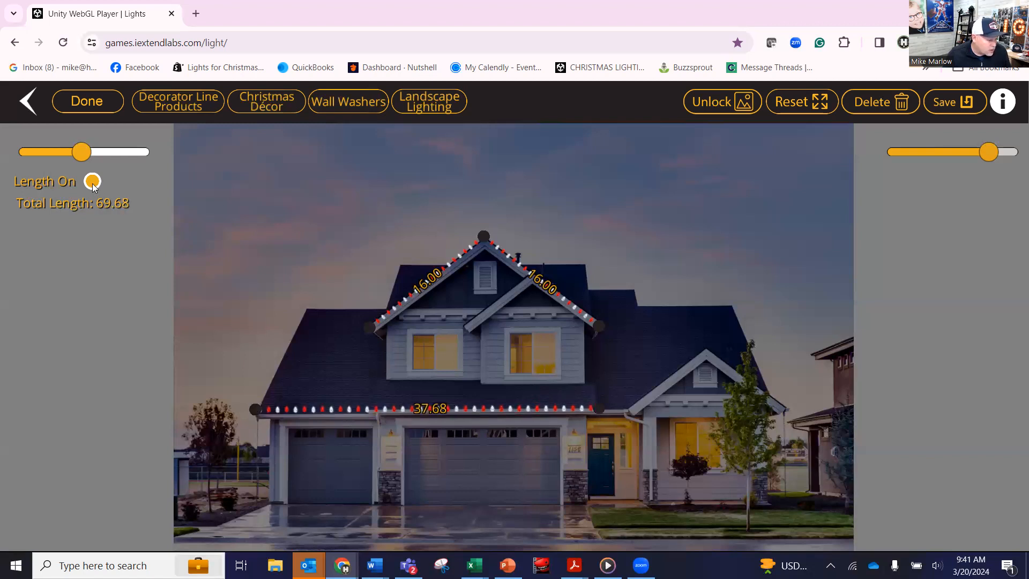
Step: Hide the length labels to preview the lights, then show them again
left_click(92, 182)
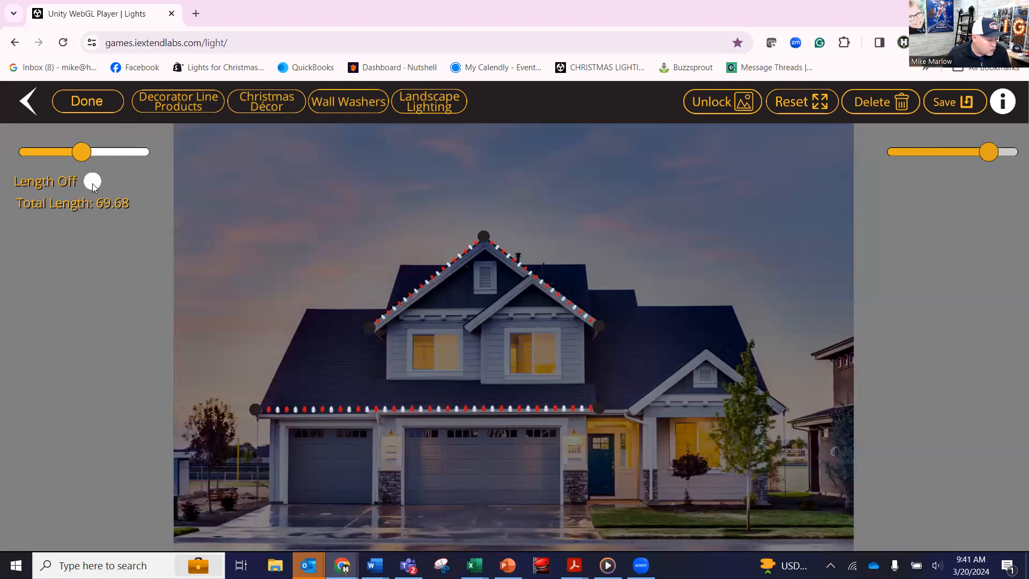
left_click(93, 181)
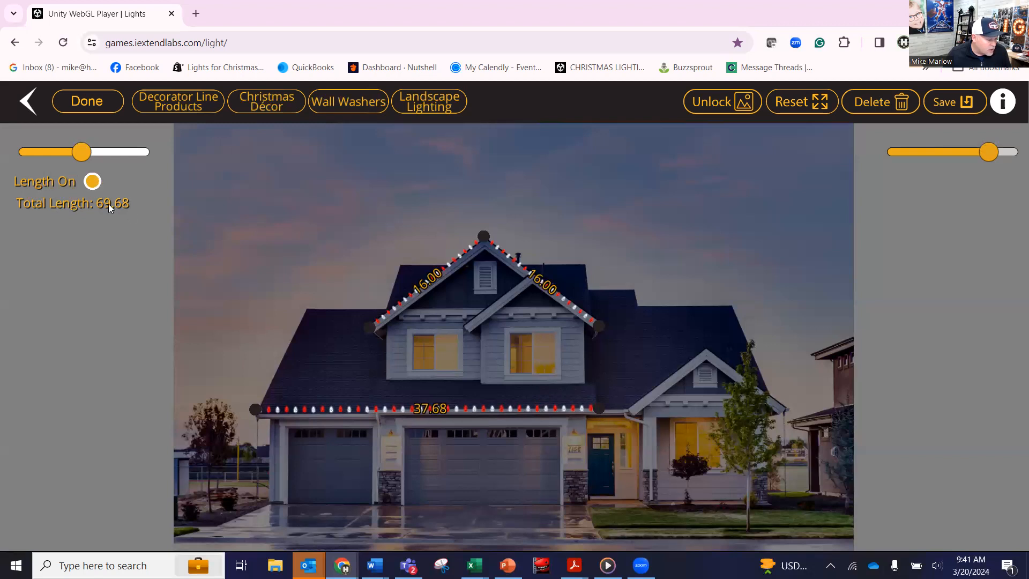
mouse_move(118, 219)
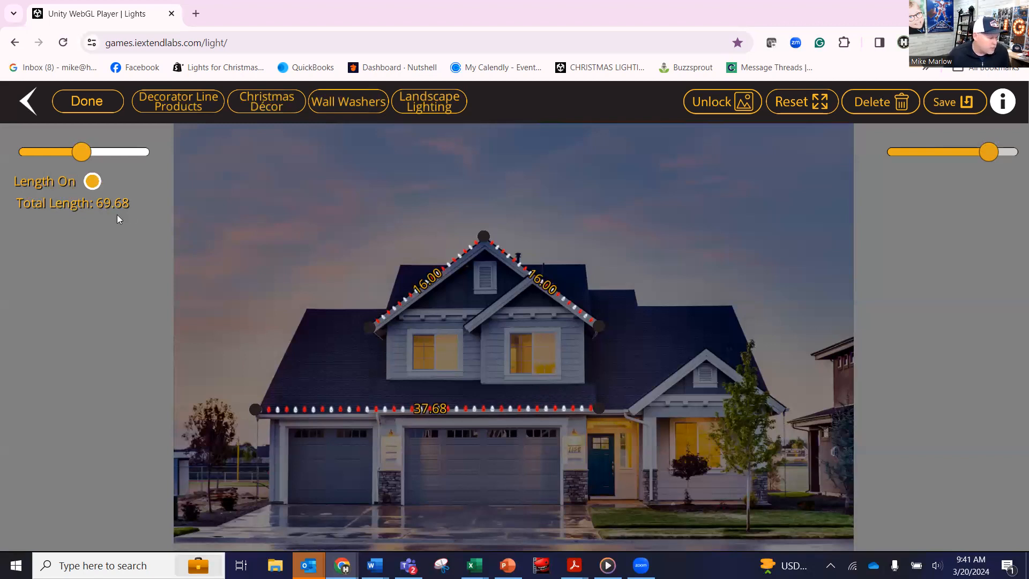
mouse_move(265, 203)
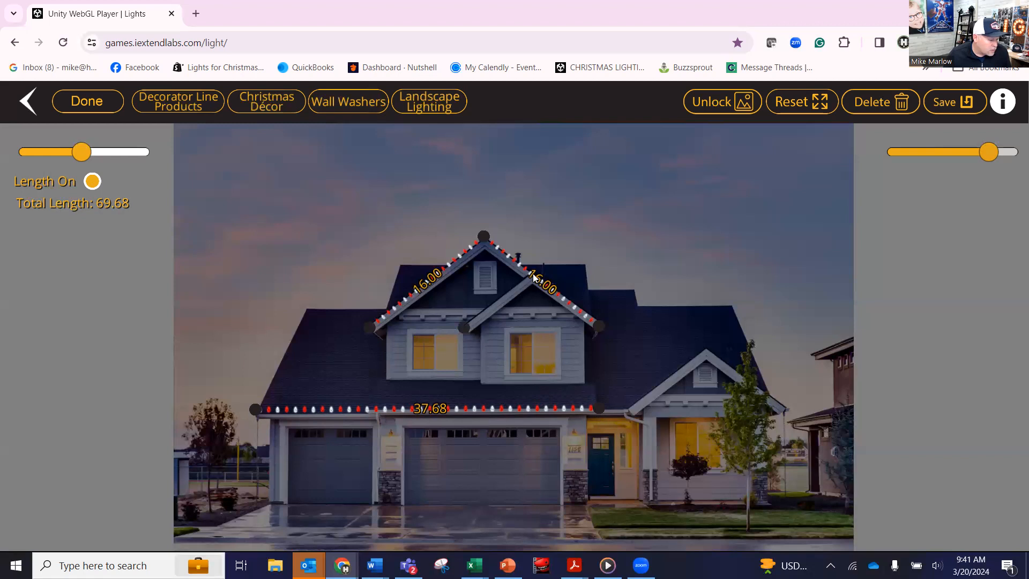
mouse_move(530, 281)
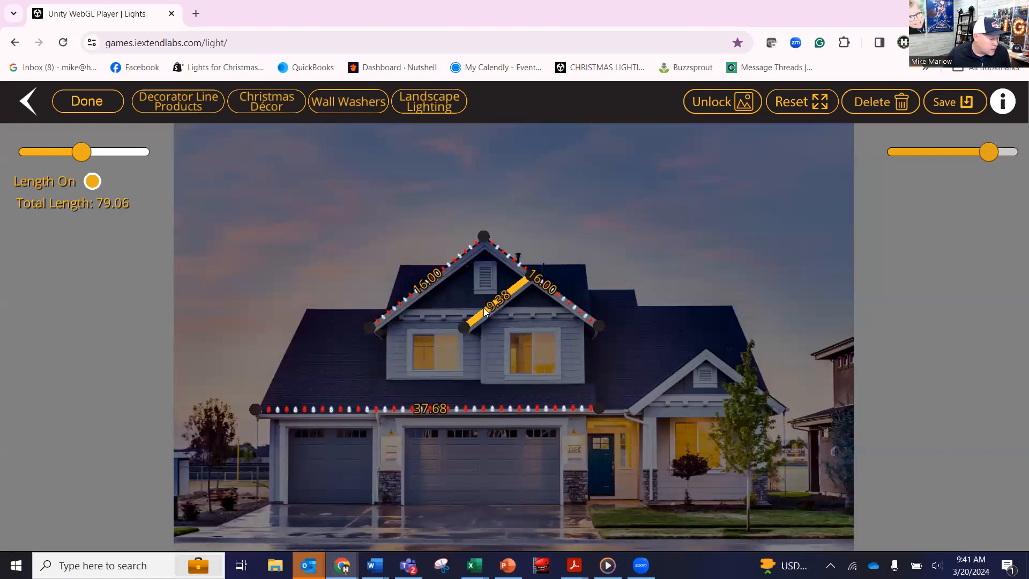
Step: Apply red-and-white bulbs to the new 9.38-ft inner gable line and lengthen it slightly
left_click(488, 308)
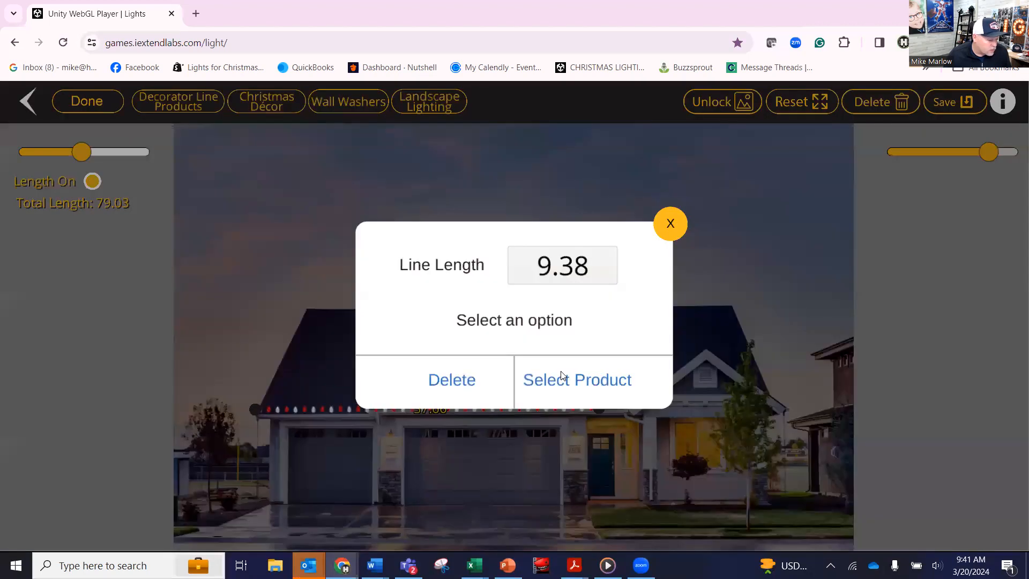
left_click(577, 379)
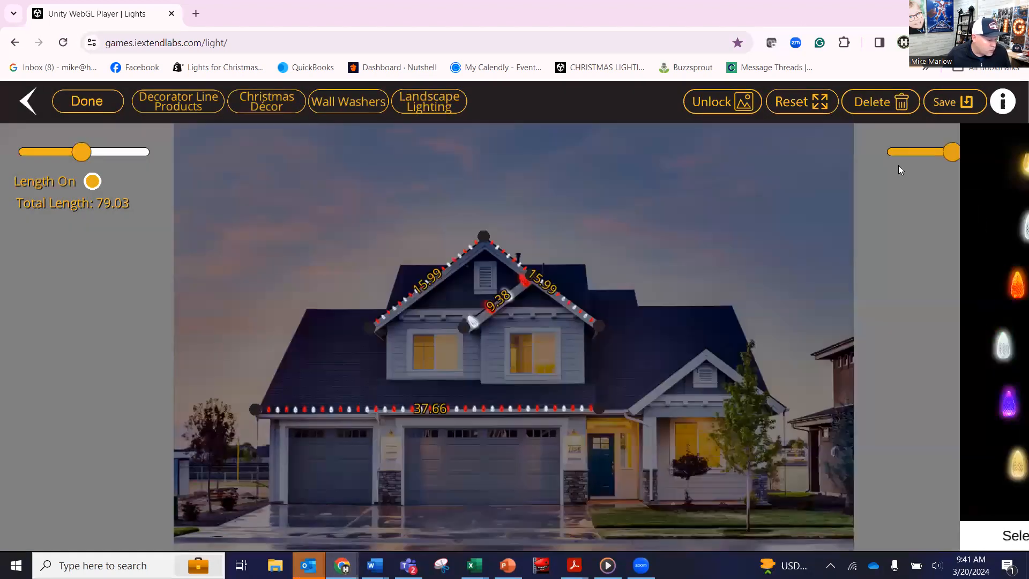
left_click_drag(953, 151, 984, 151)
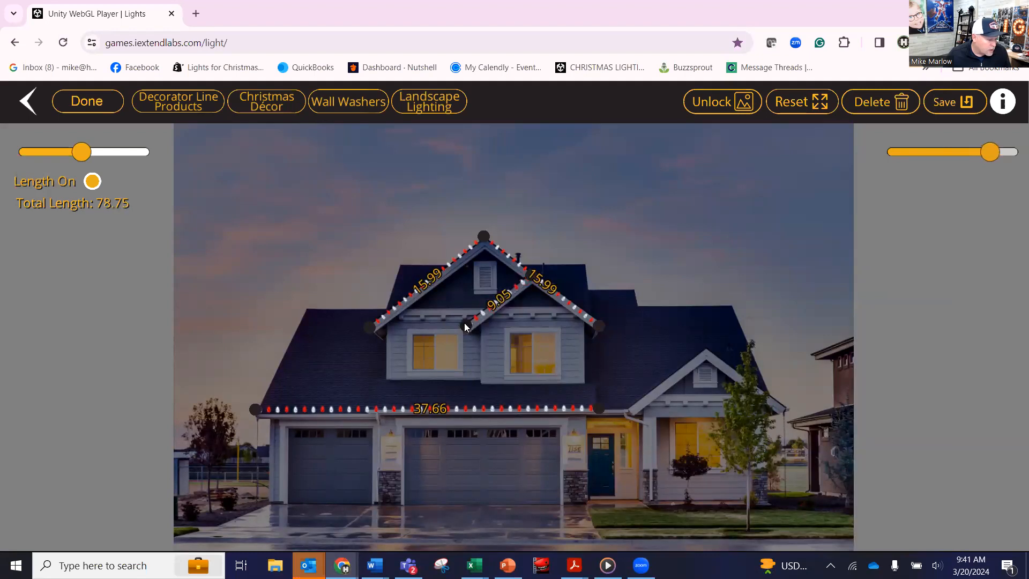
left_click_drag(466, 315, 466, 327)
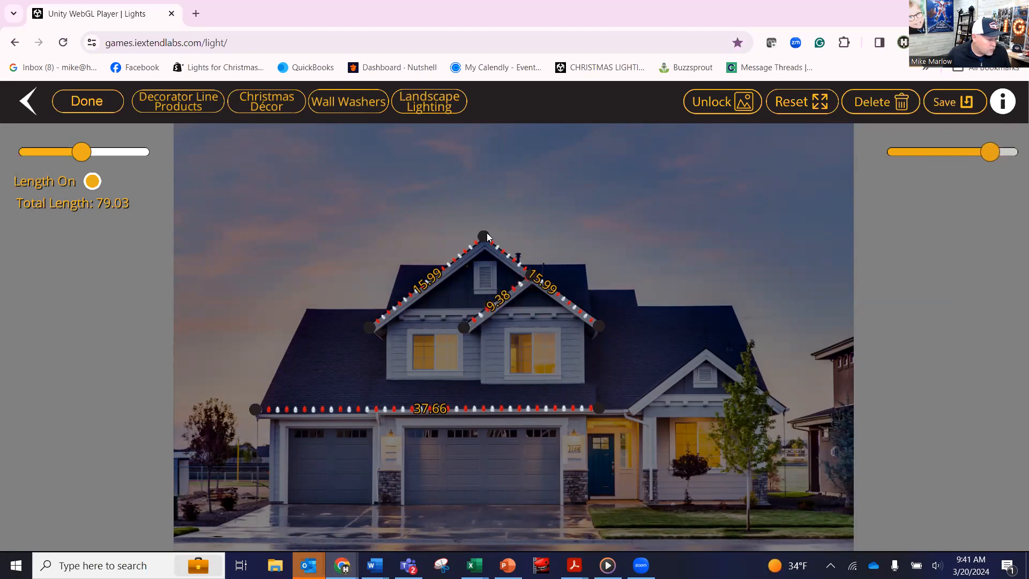
Step: Stretch the upper gable lines to the roof edges (about 17.02 and 16.23) and preview without labels
left_click_drag(484, 236, 488, 232)
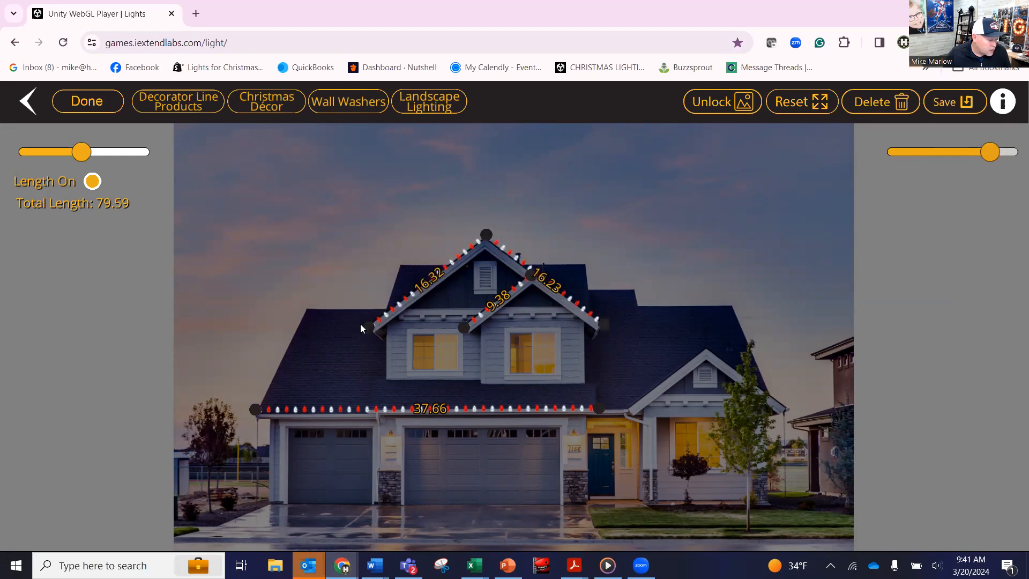
left_click_drag(361, 324, 371, 328)
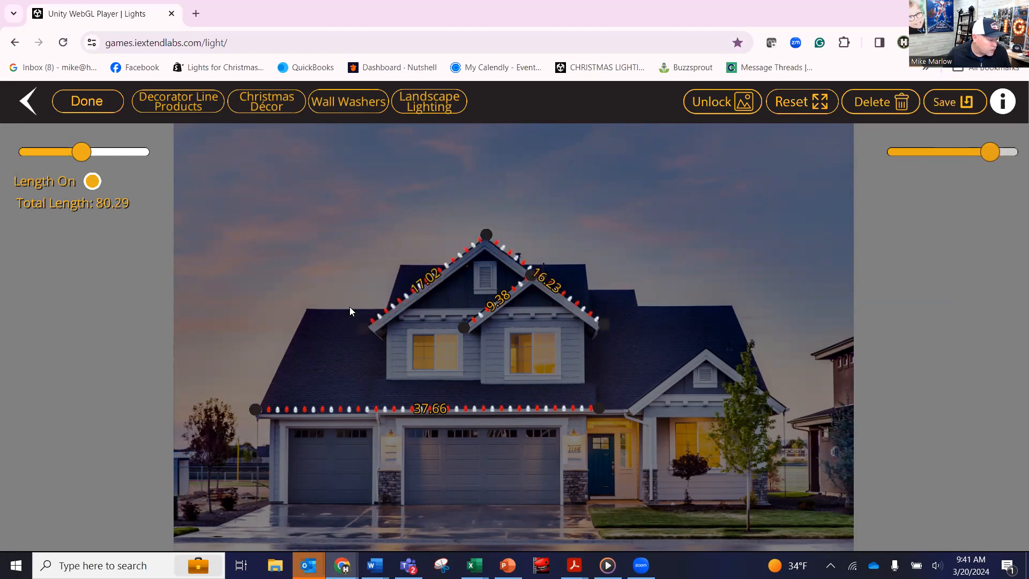
left_click(92, 181)
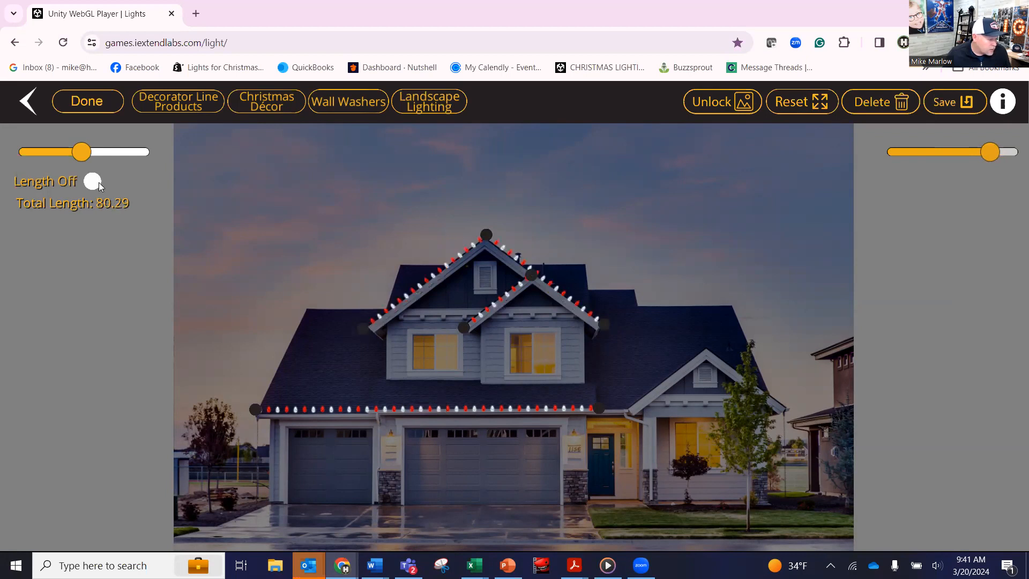
left_click(92, 182)
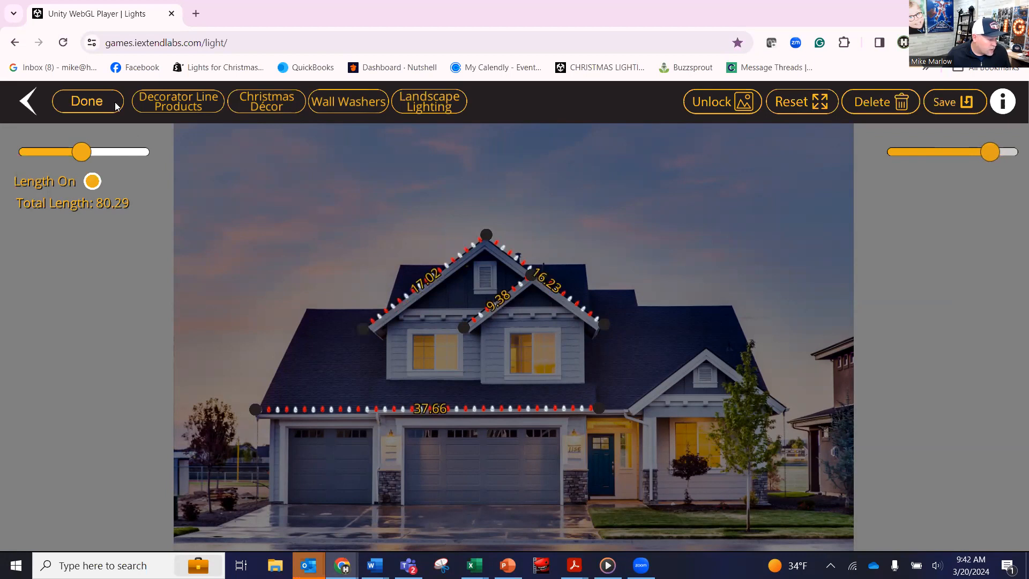
mouse_move(640, 420)
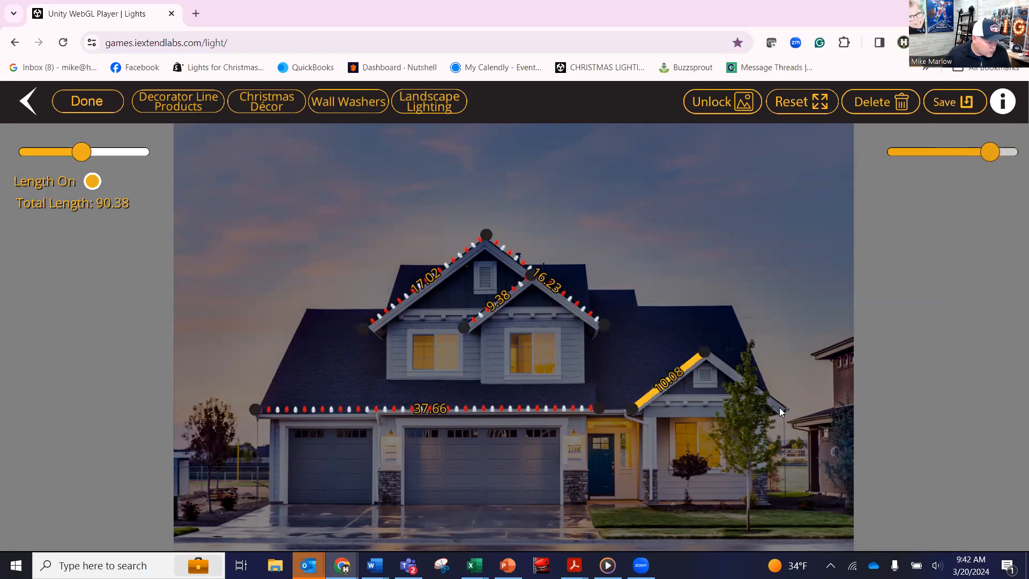
Step: Trace the small right gable with red-and-white lines of about 11.25 and 11.39 ft, restoring bulb size
left_click_drag(702, 351, 781, 408)
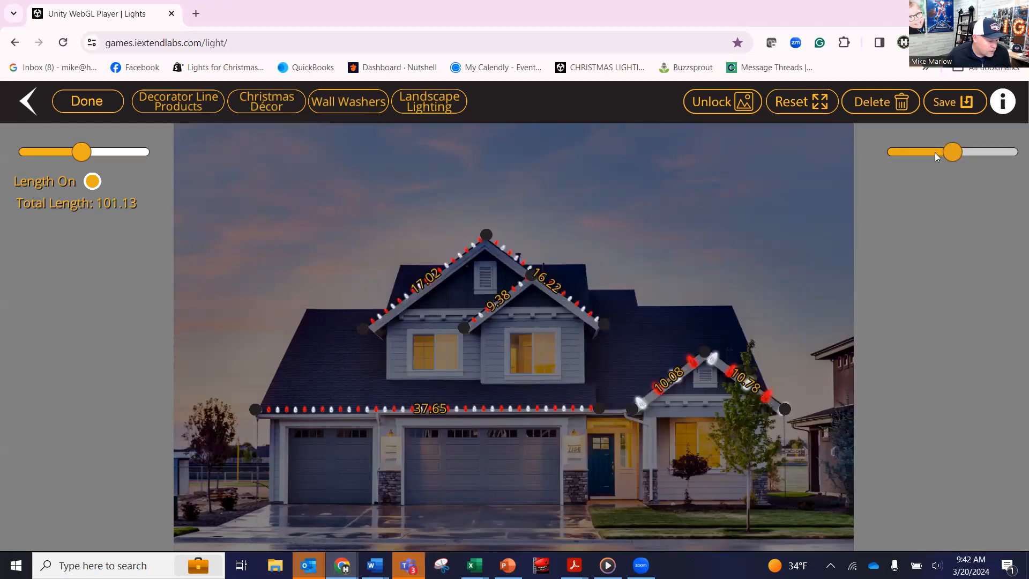
left_click_drag(952, 151, 989, 151)
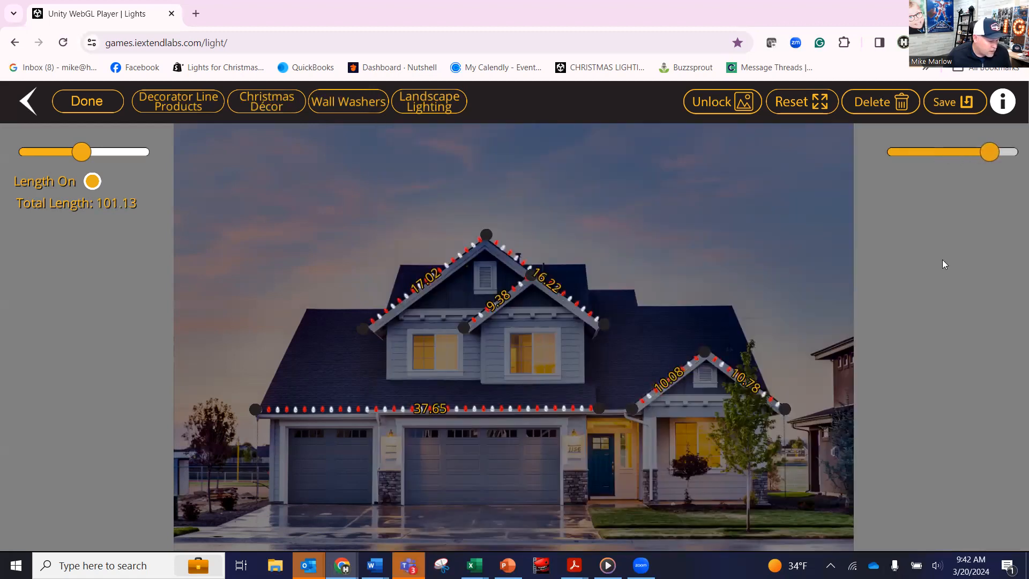
left_click_drag(784, 408, 788, 408)
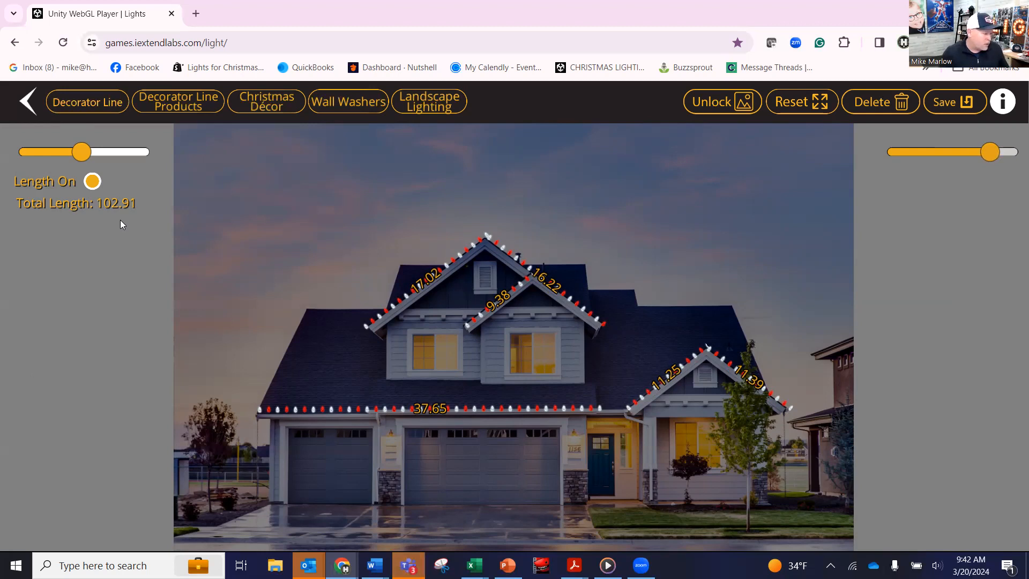
mouse_move(572, 420)
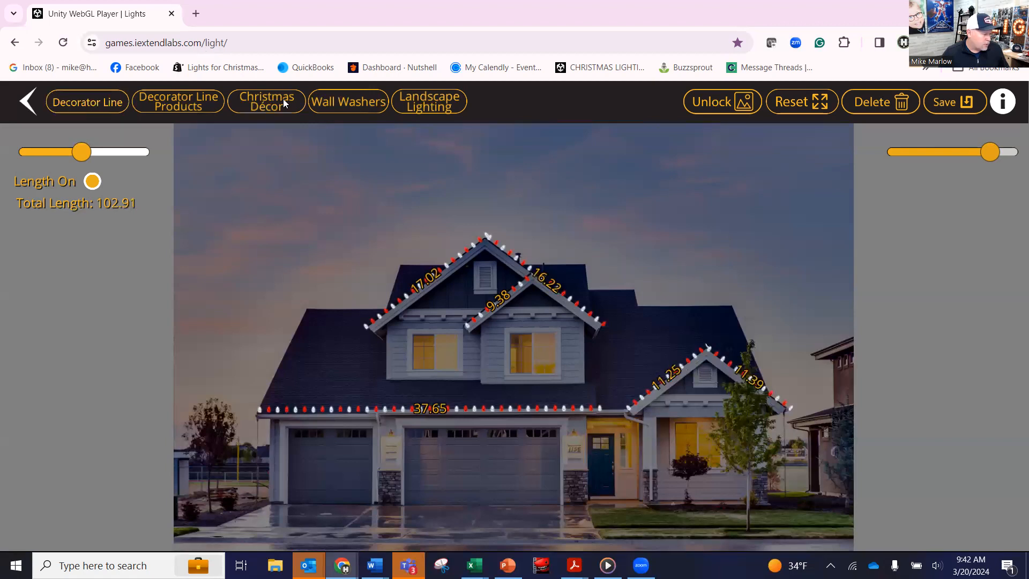
Step: Place shrunken white light trees along the garden and glimmer sprays scaled into the right tree
left_click(266, 101)
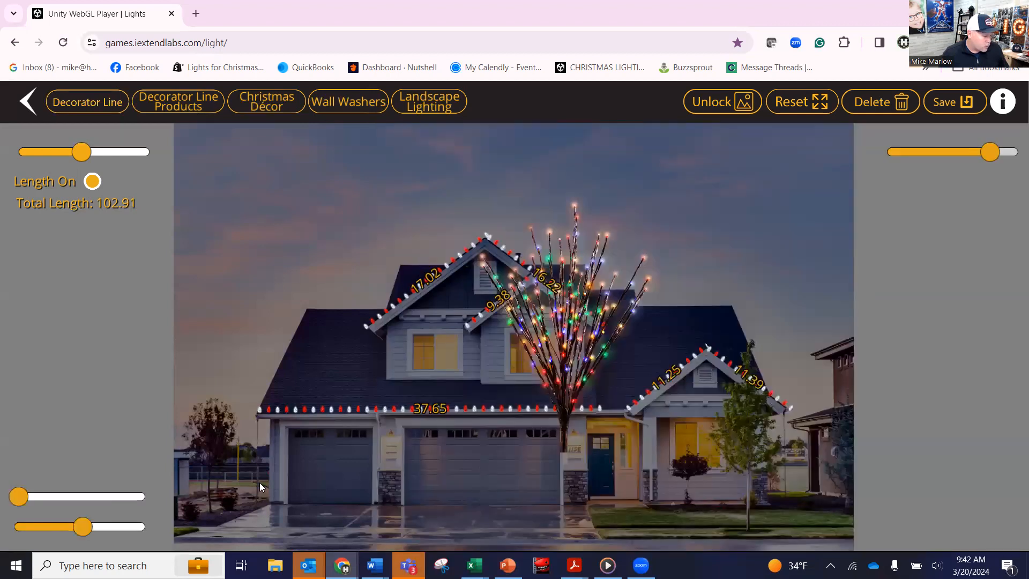
left_click_drag(81, 525, 44, 525)
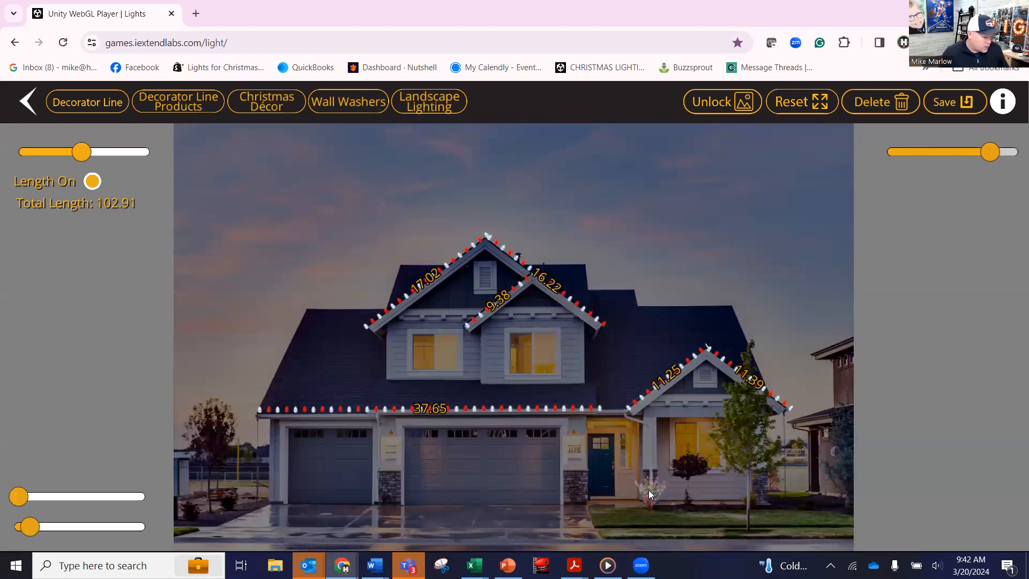
mouse_move(656, 498)
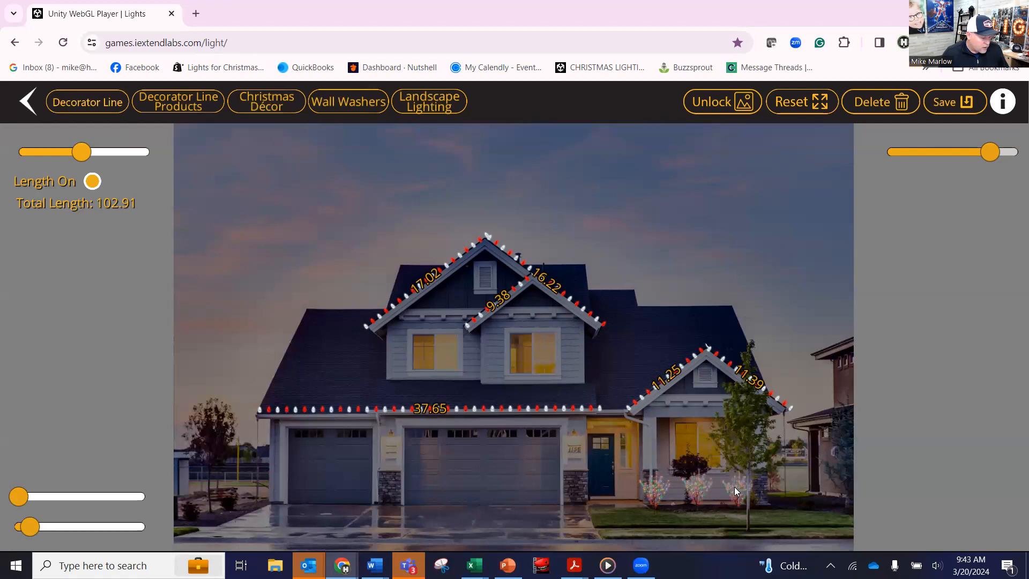
mouse_move(776, 488)
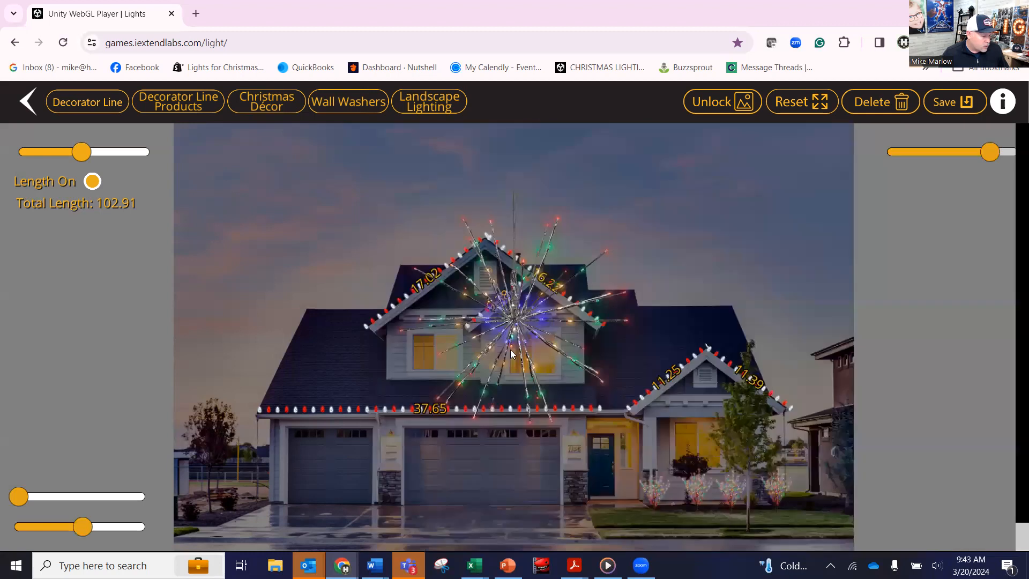
left_click_drag(80, 525, 81, 525)
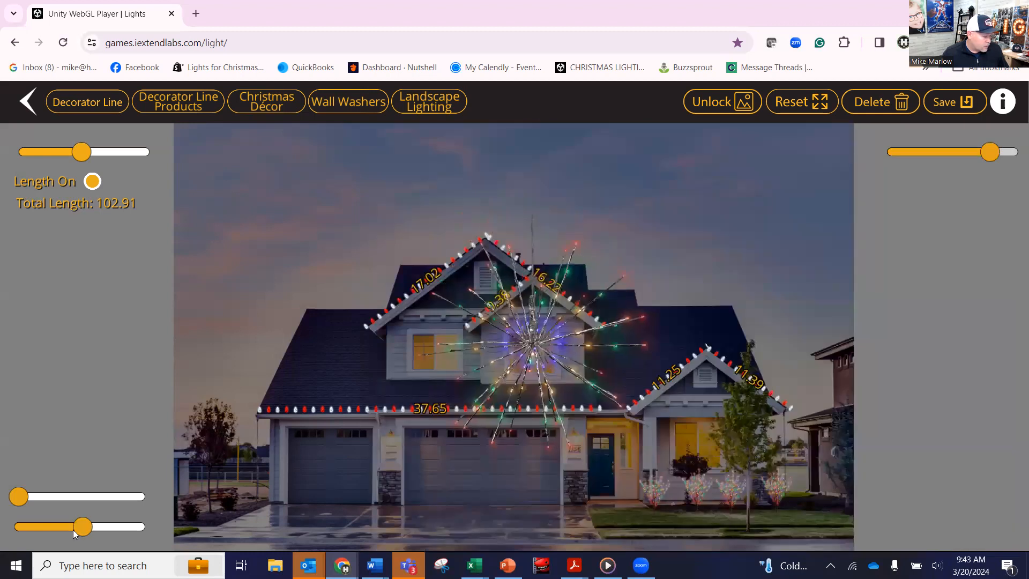
left_click_drag(81, 526, 37, 526)
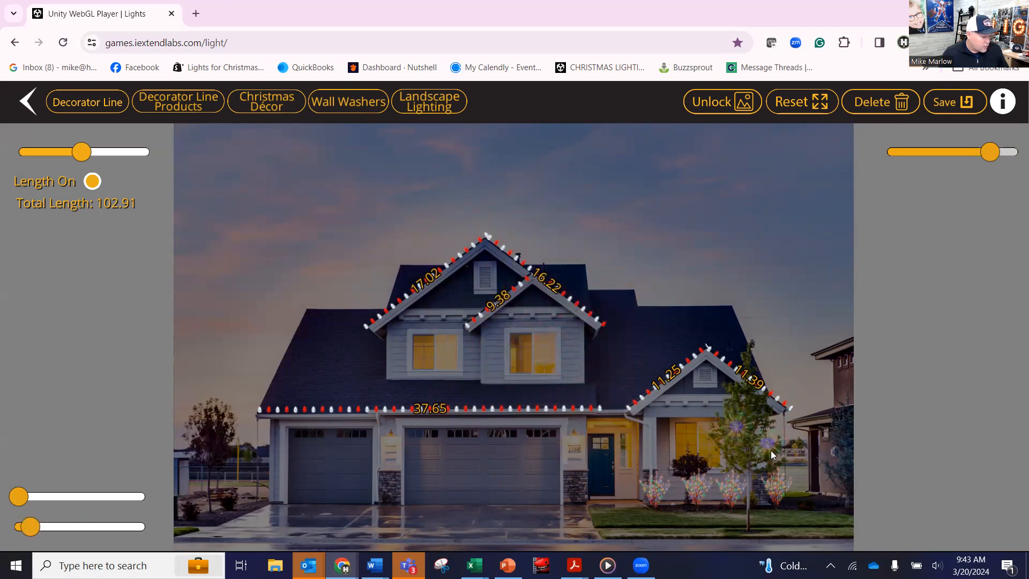
mouse_move(745, 356)
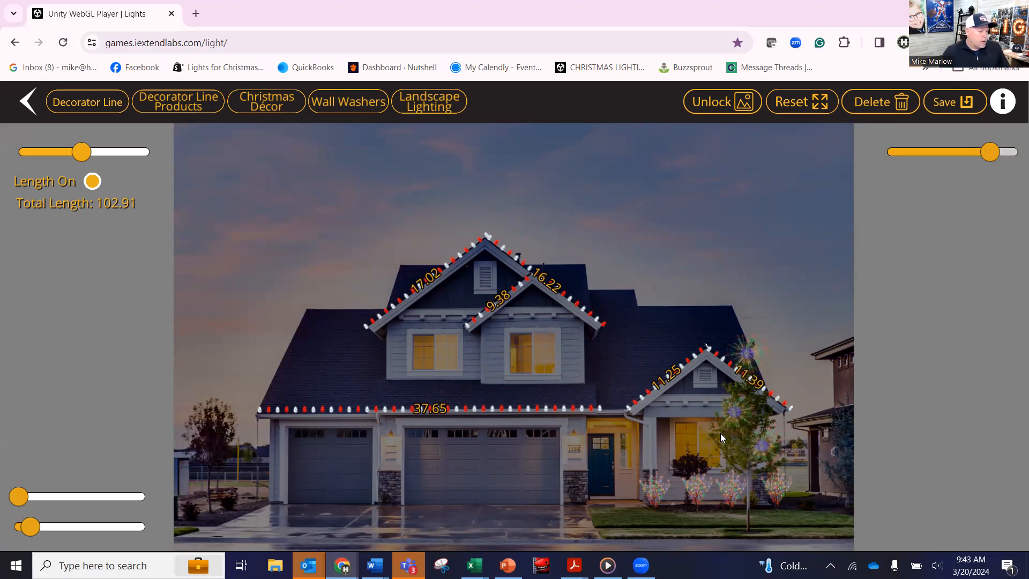
mouse_move(205, 192)
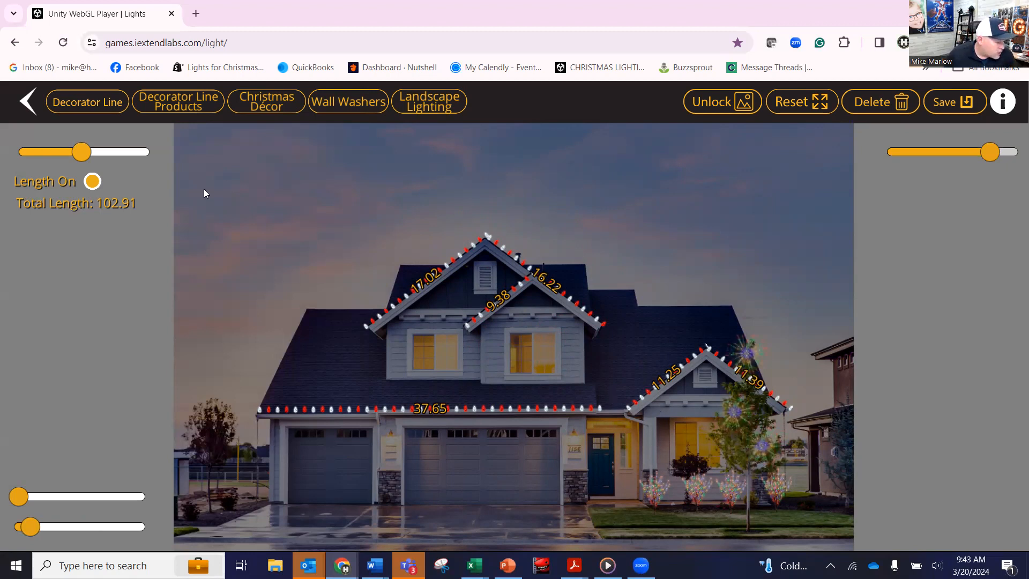
Step: Hide the length labels and adjust scene darkness to preview the night look
left_click(92, 181)
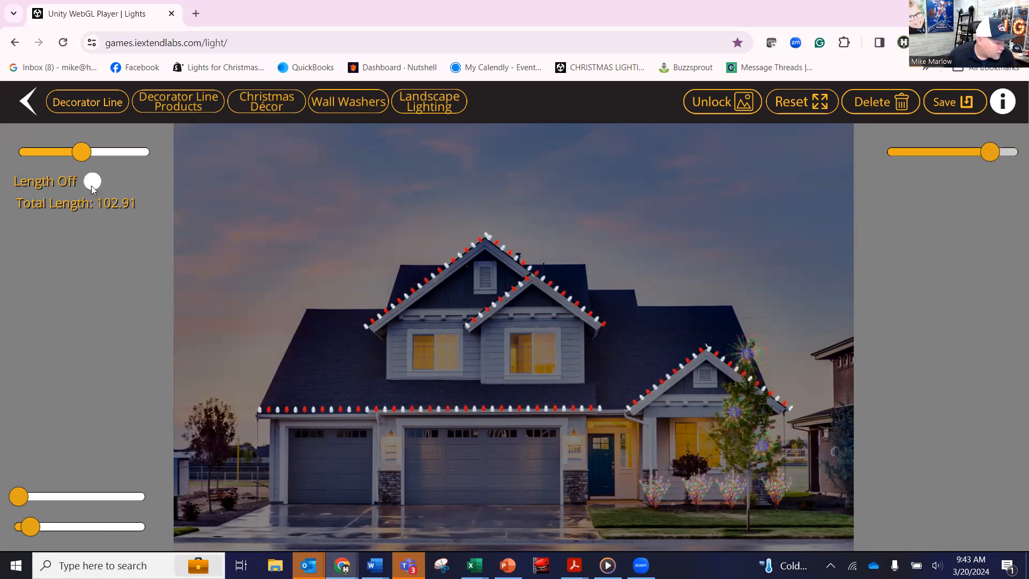
left_click_drag(82, 151, 110, 151)
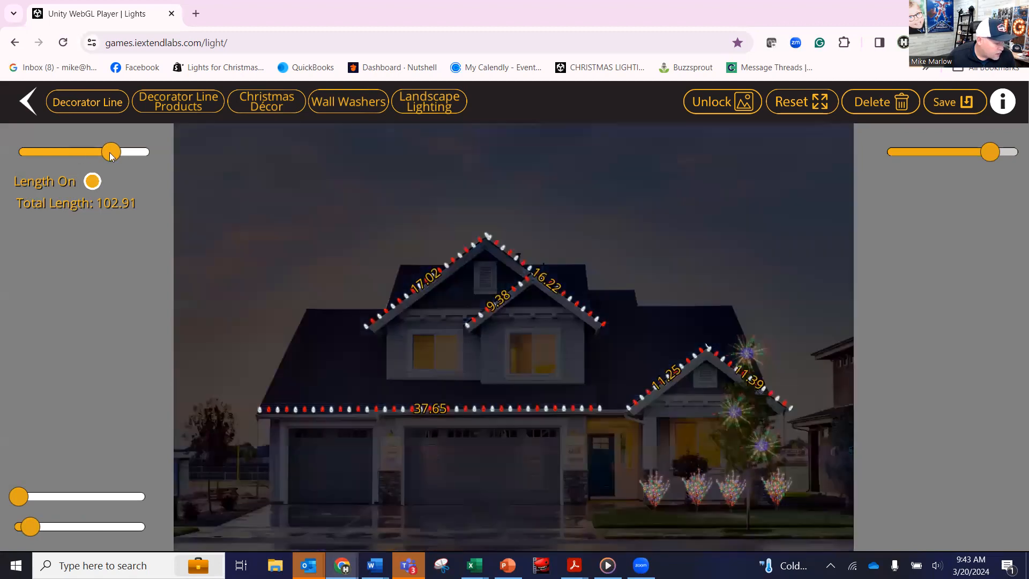
left_click_drag(110, 151, 86, 151)
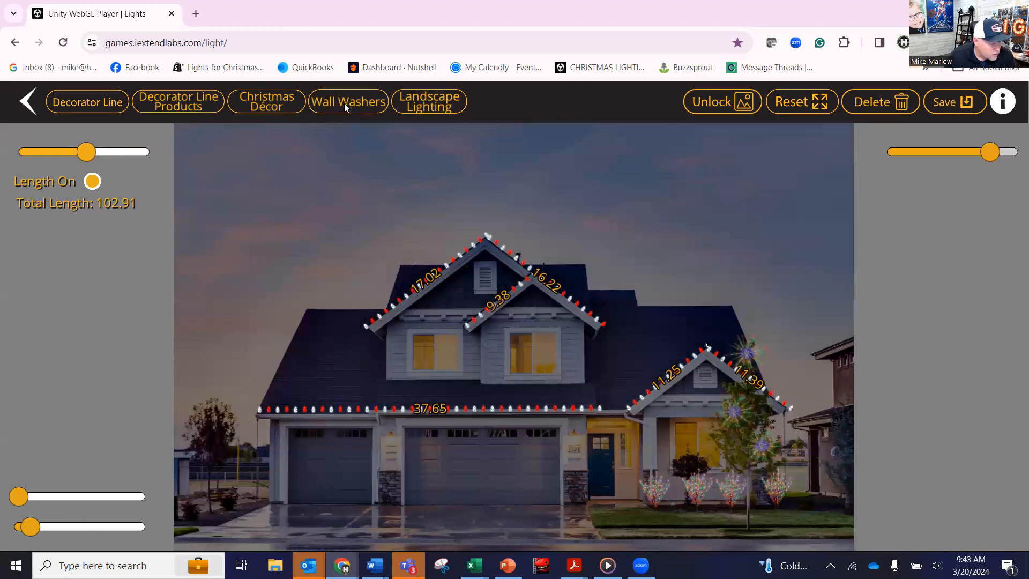
Step: Position a pink wall washer lighting the pillar beside the front door
left_click(349, 102)
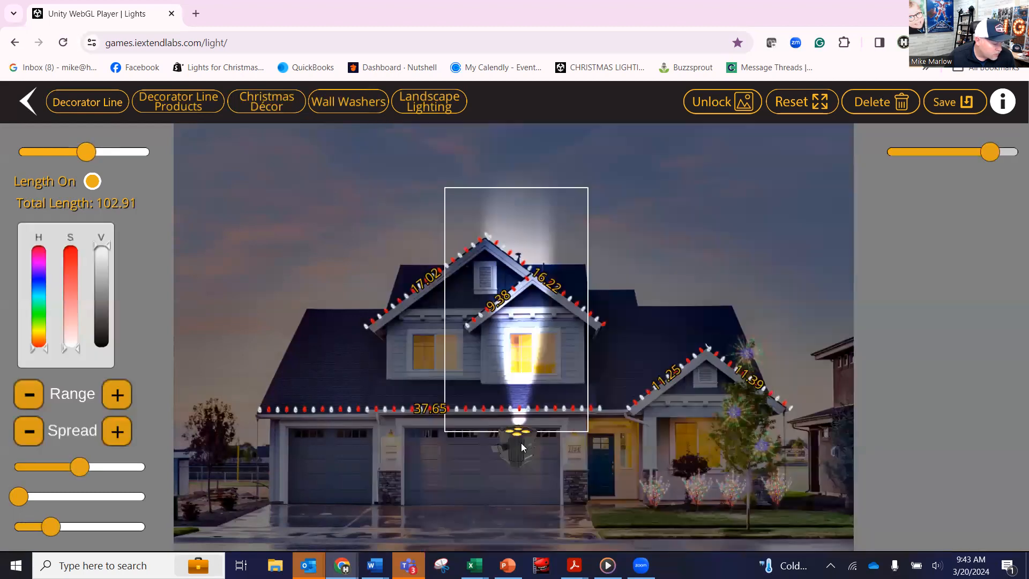
left_click_drag(80, 525, 42, 525)
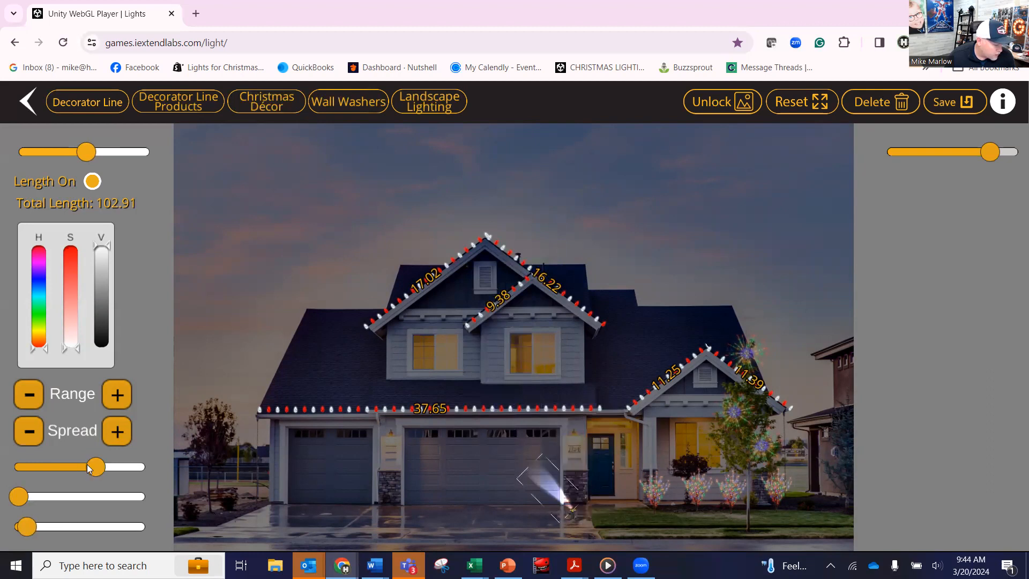
left_click(117, 430)
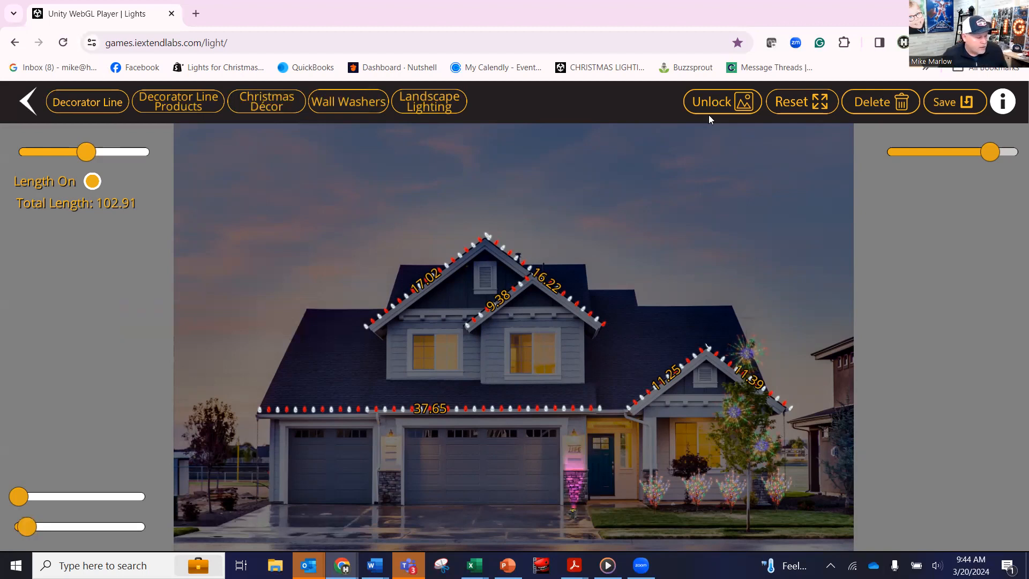
mouse_move(348, 102)
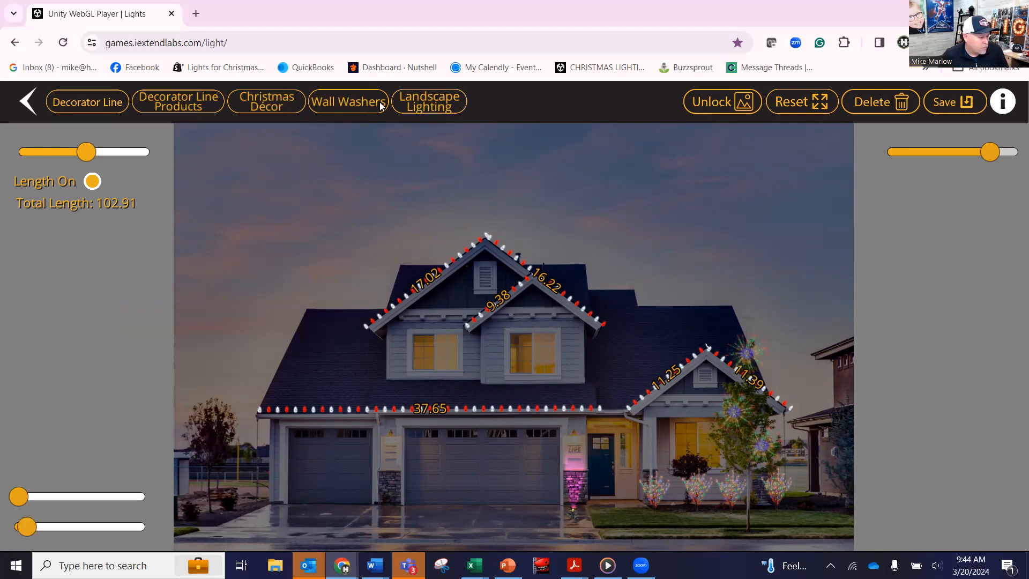
Step: Move the stacked garland decoration right above the right gable and shrink it
left_click(347, 102)
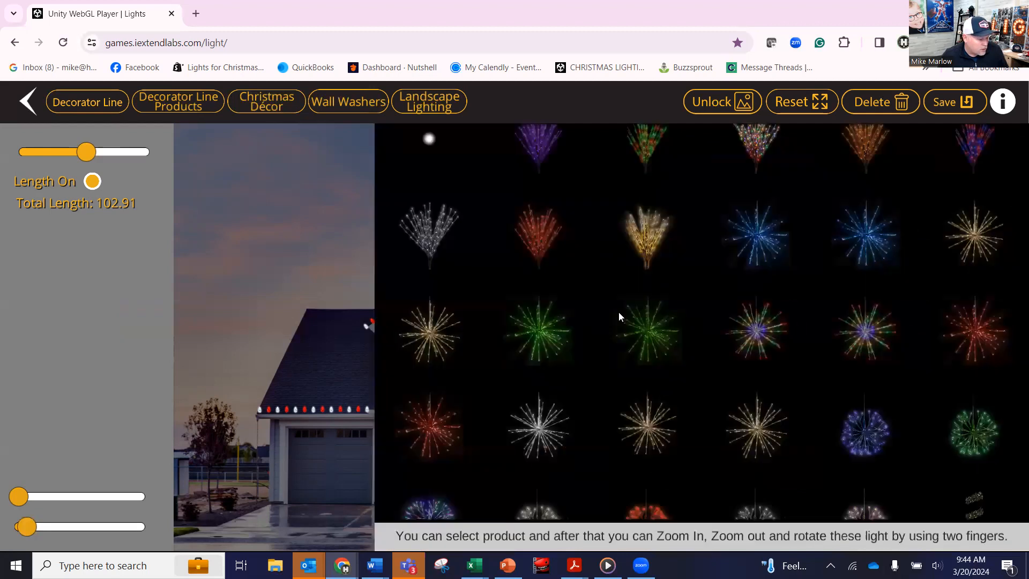
scroll("down", 3)
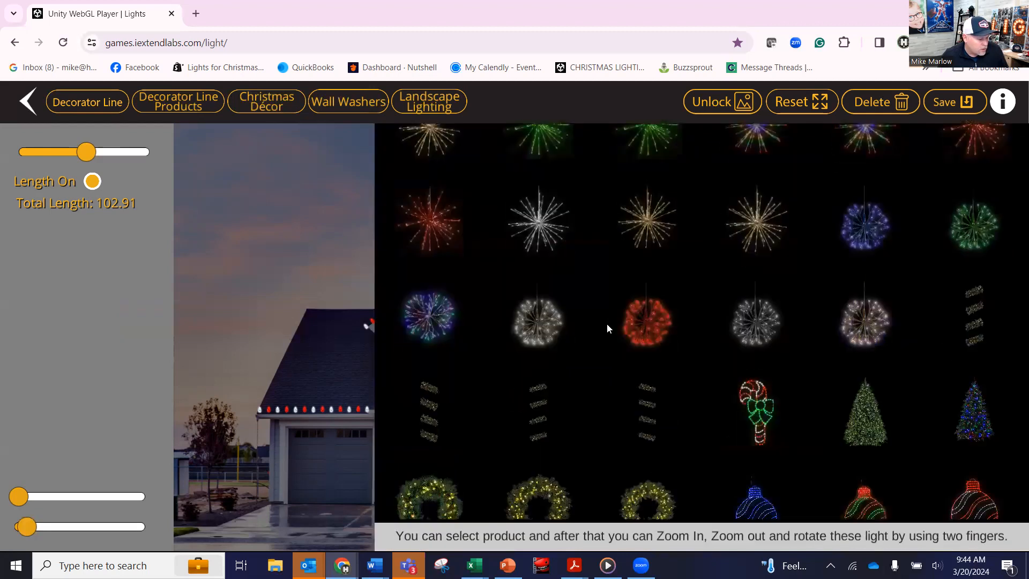
scroll("down", 3)
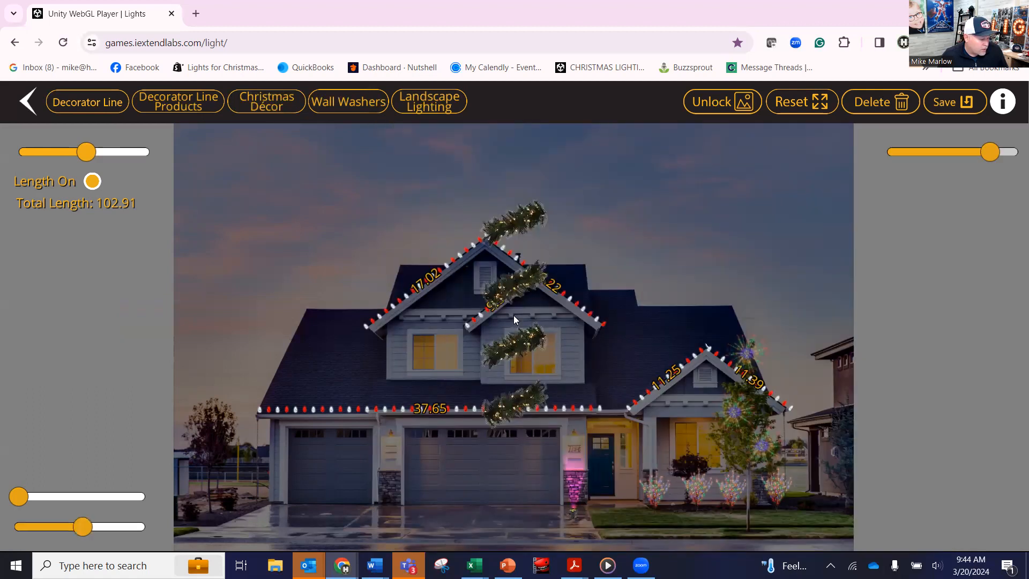
left_click_drag(987, 151, 987, 151)
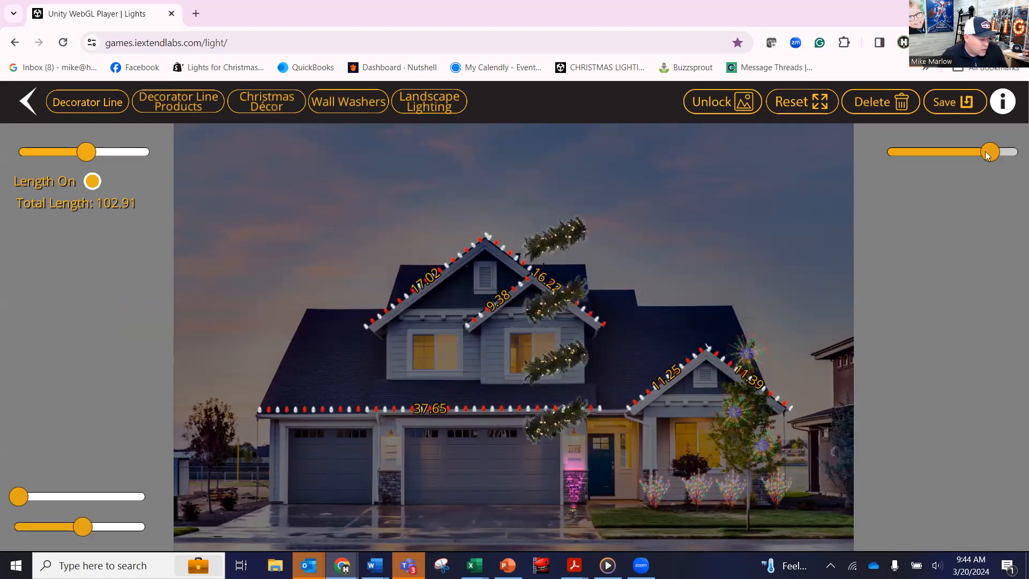
left_click_drag(987, 151, 983, 151)
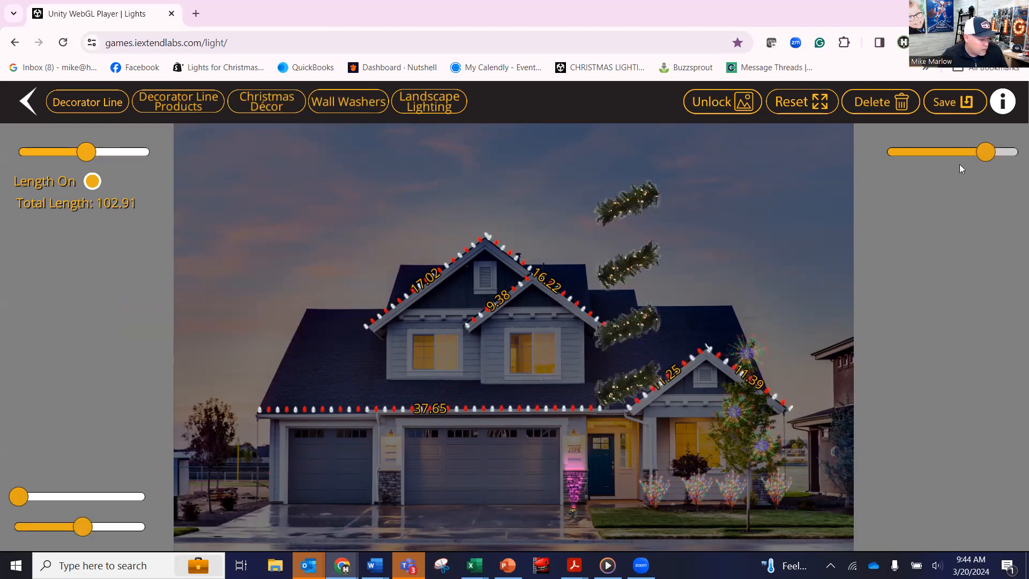
left_click_drag(995, 151, 981, 151)
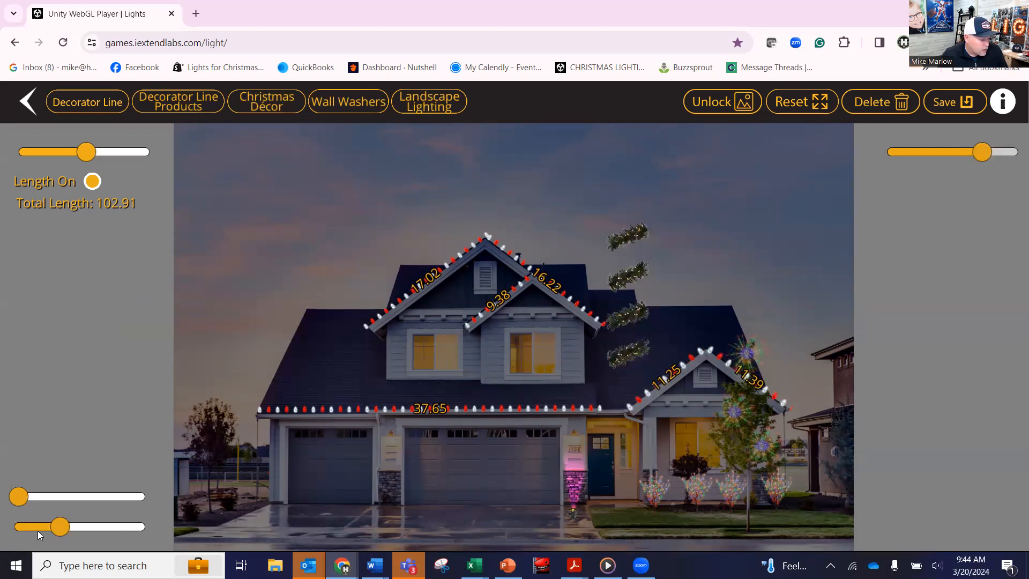
left_click_drag(59, 525, 34, 525)
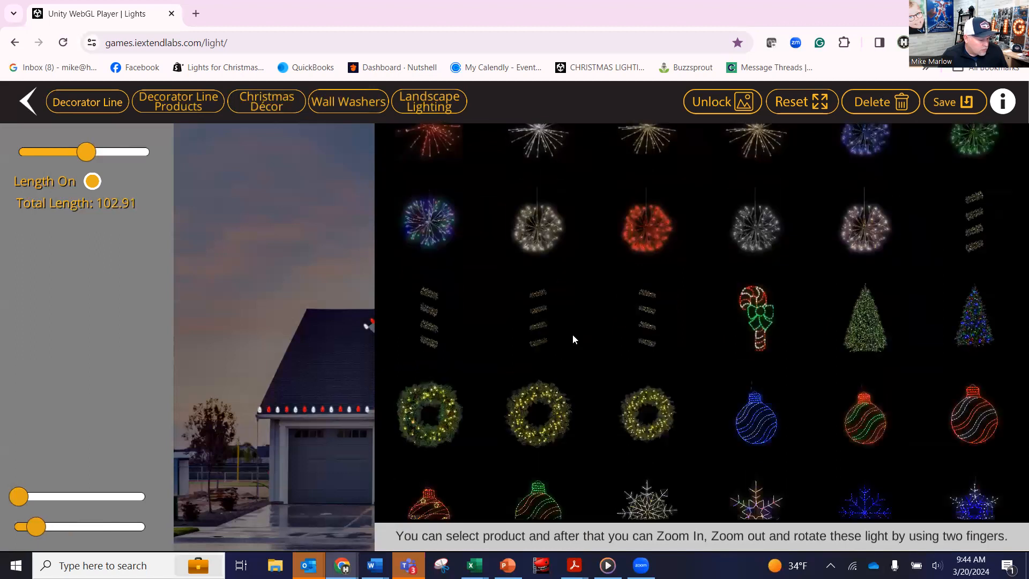
Step: Scroll the decor grid to the gold snowflake and place it in both upper windows
scroll("down", 3)
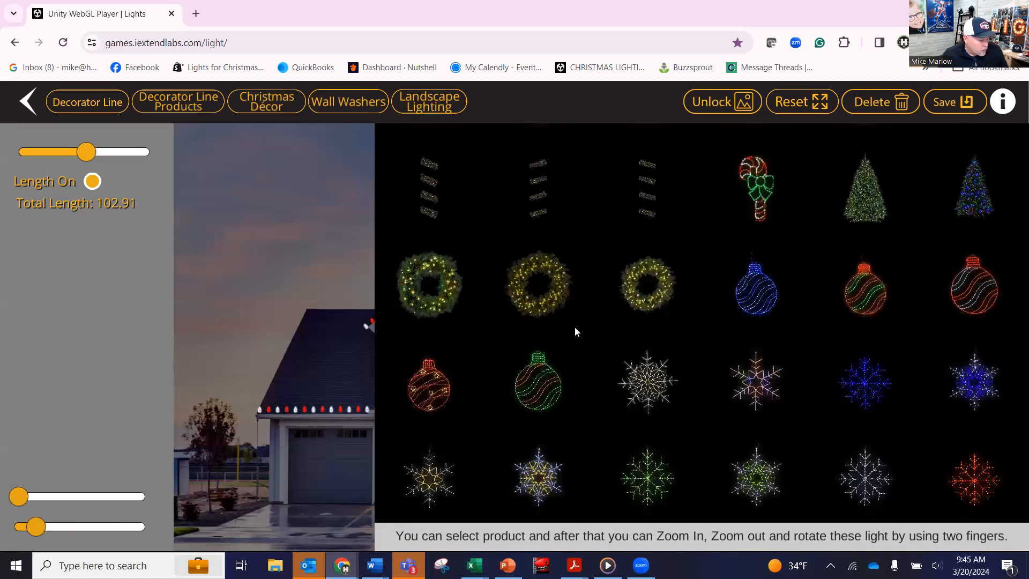
scroll("down", 3)
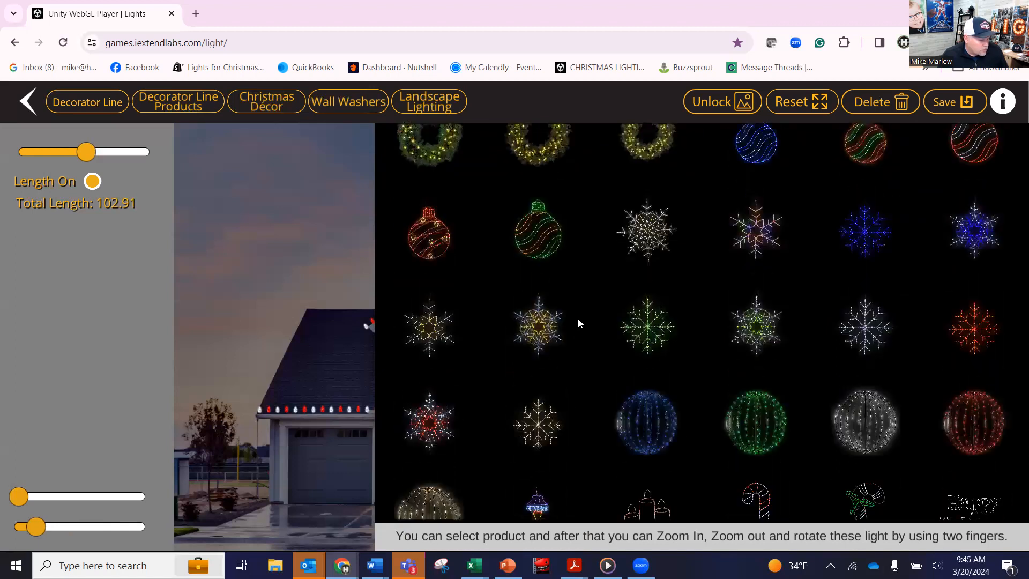
scroll("down", 3)
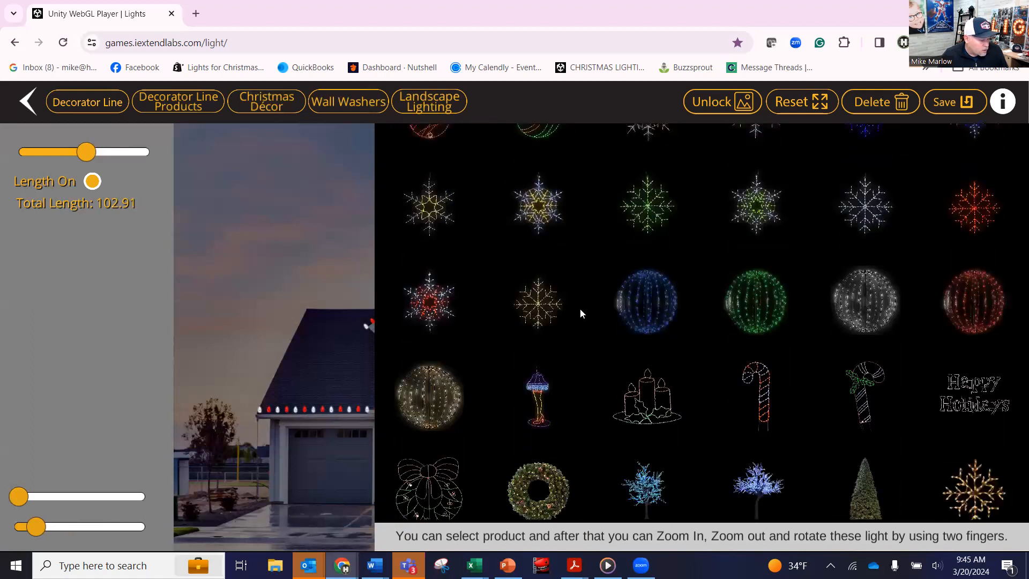
scroll("down", 3)
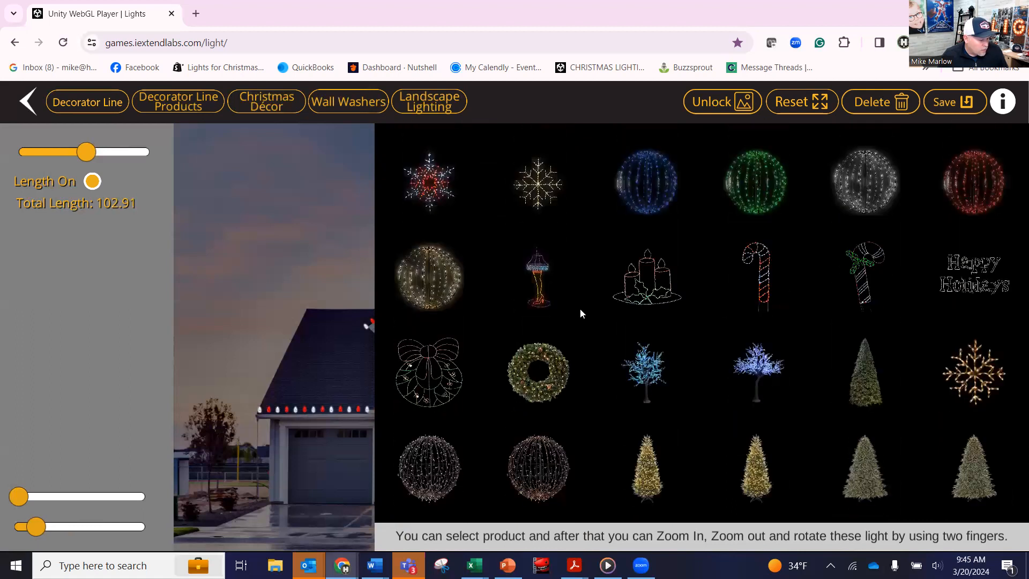
scroll("down", 3)
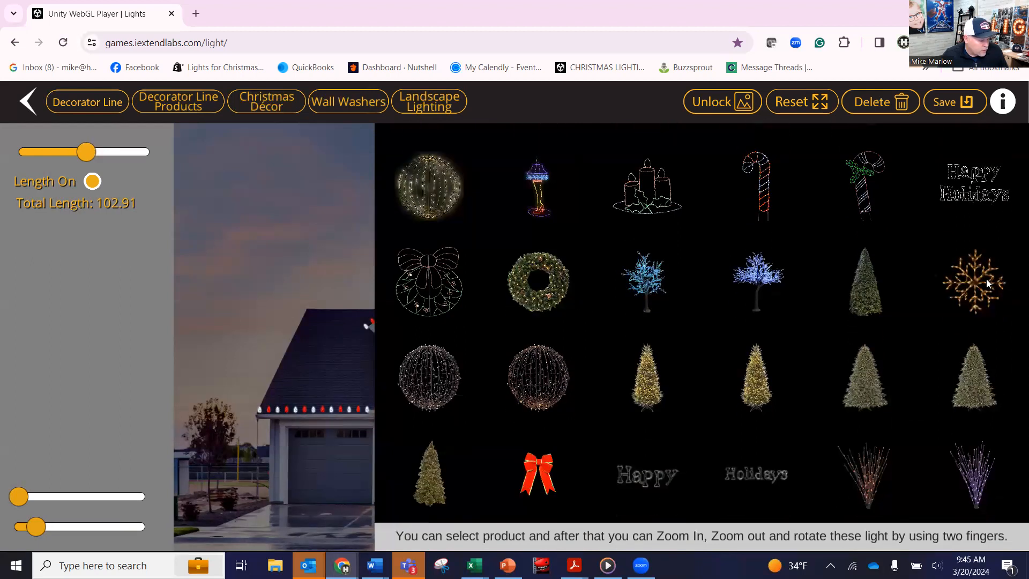
left_click(973, 281)
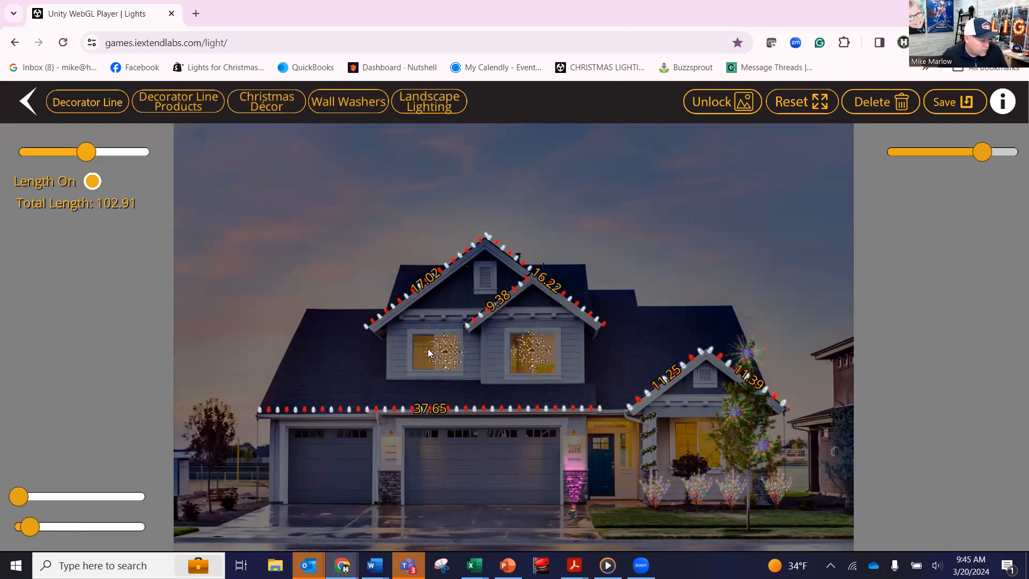
mouse_move(322, 212)
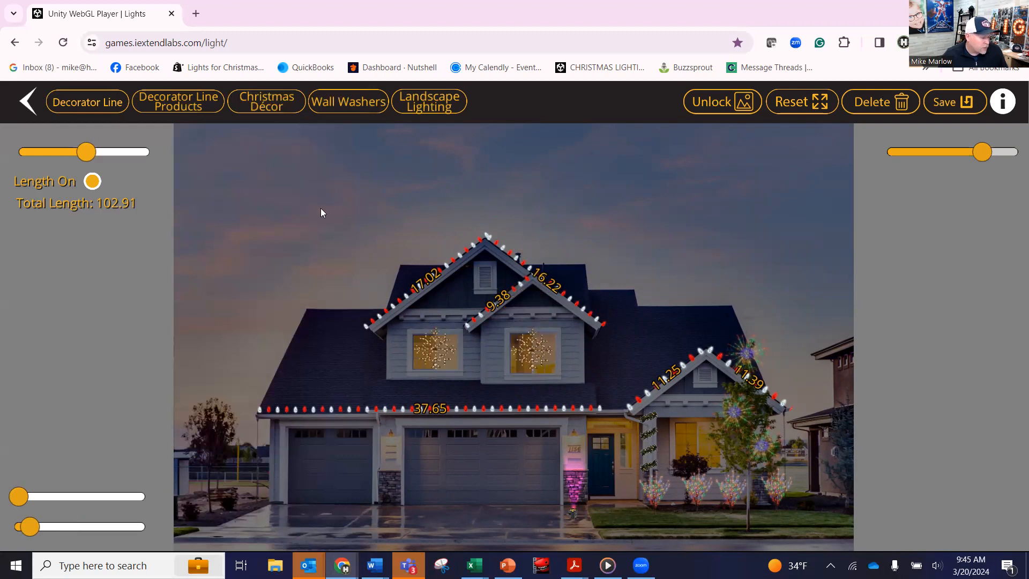
left_click(87, 101)
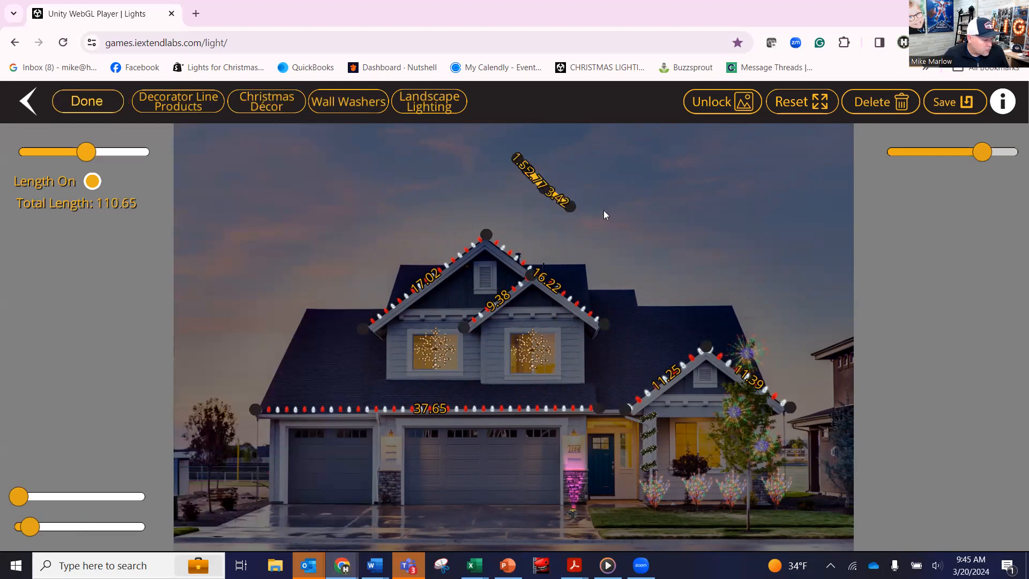
Step: Draw a curved line across the sky and apply a garland product to it
left_click_drag(568, 201, 689, 167)
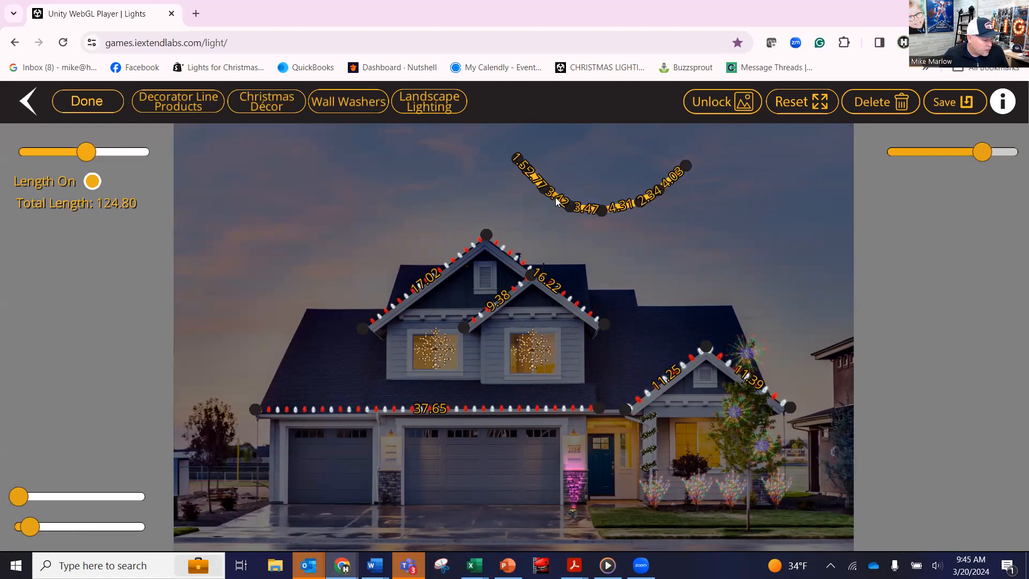
left_click(565, 203)
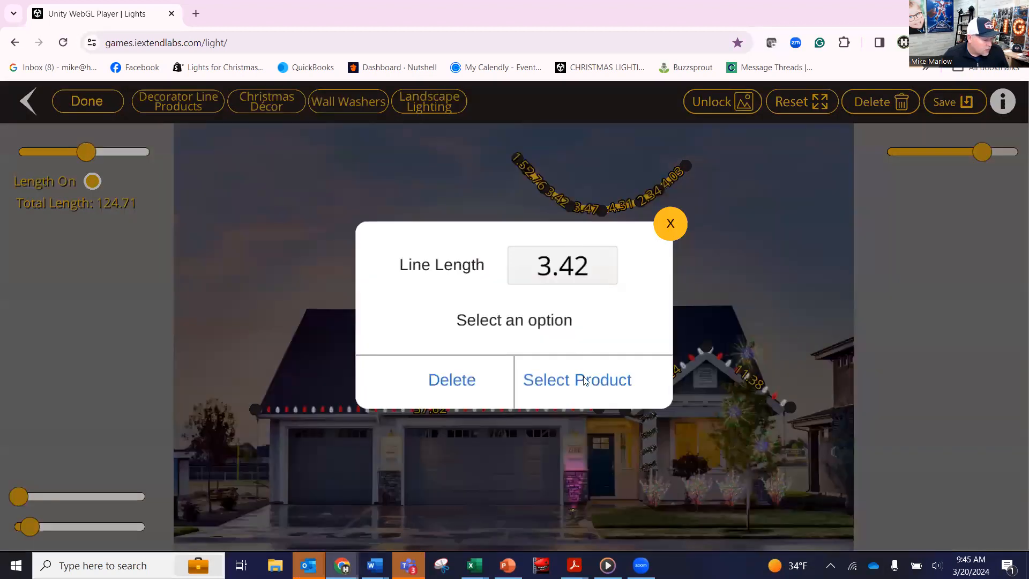
left_click(577, 379)
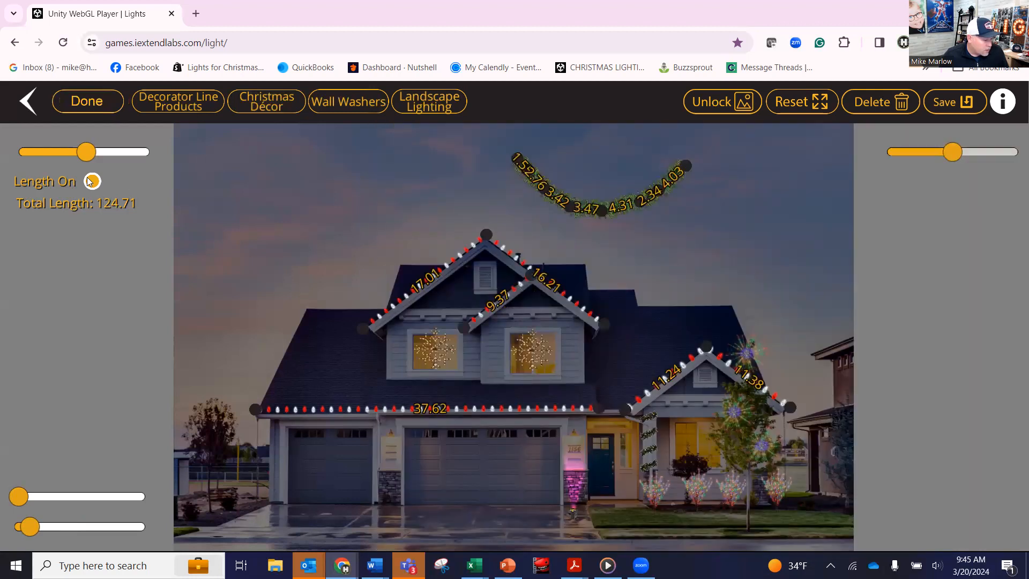
Step: Turn the line length measurements off and finish the garland line
left_click(92, 182)
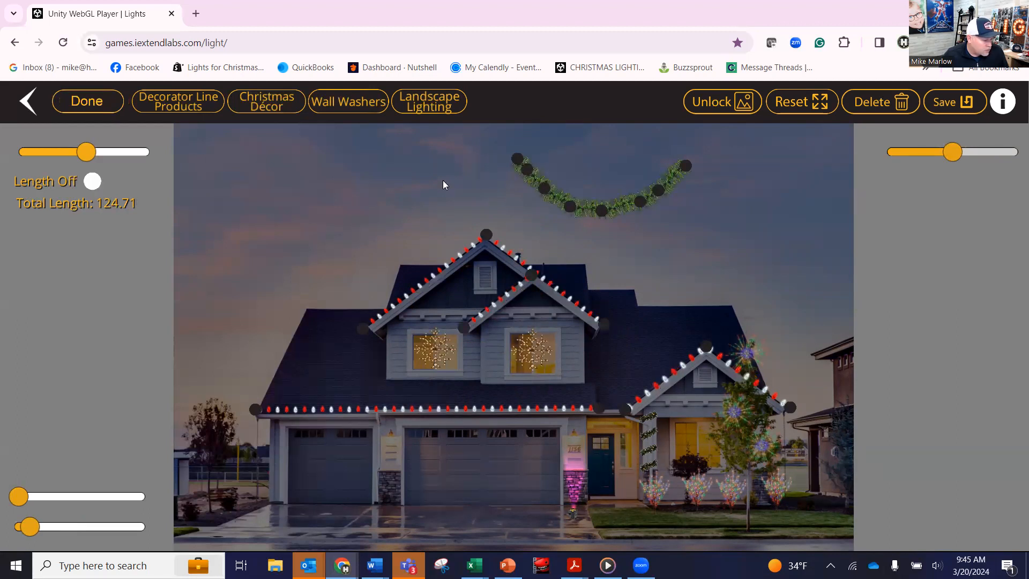
left_click(87, 101)
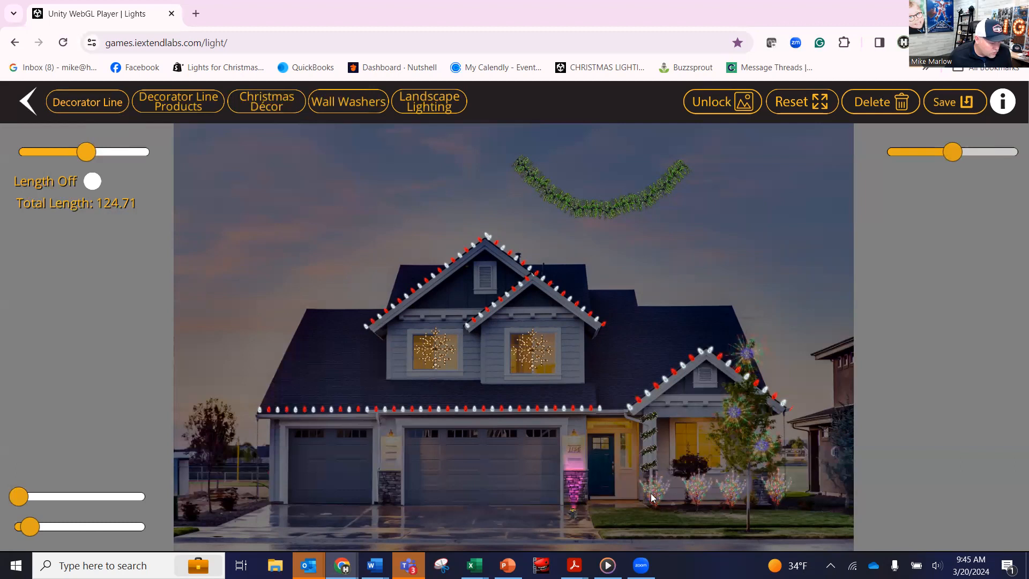
Step: Delete the leftmost small ground light by the side wing
left_click(881, 102)
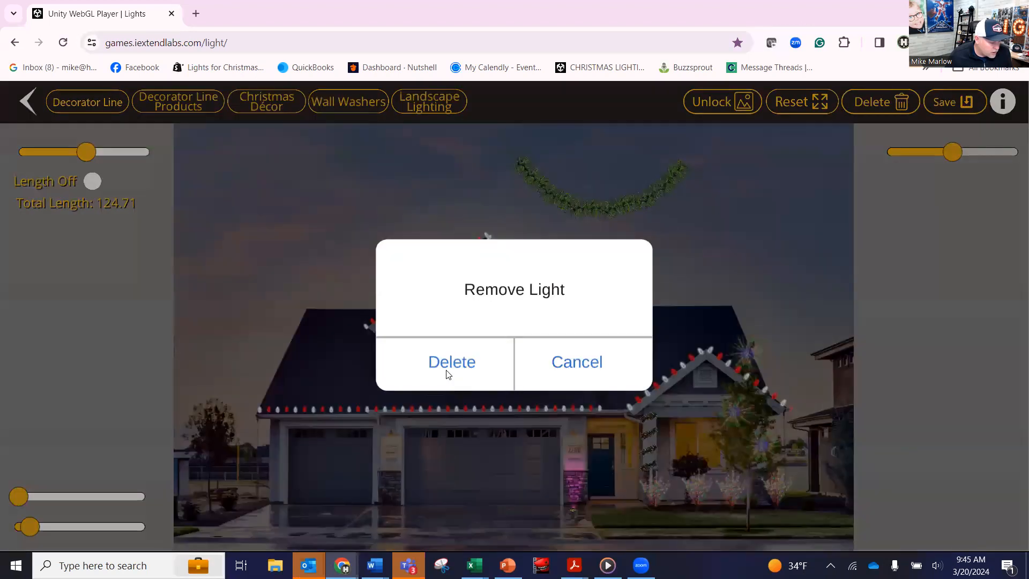
left_click(451, 361)
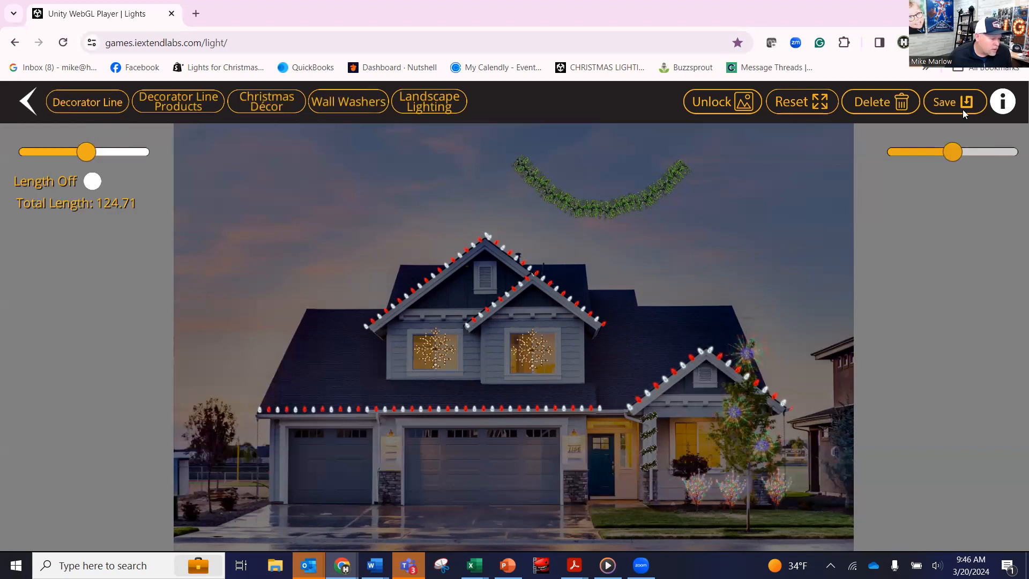
mouse_move(800, 238)
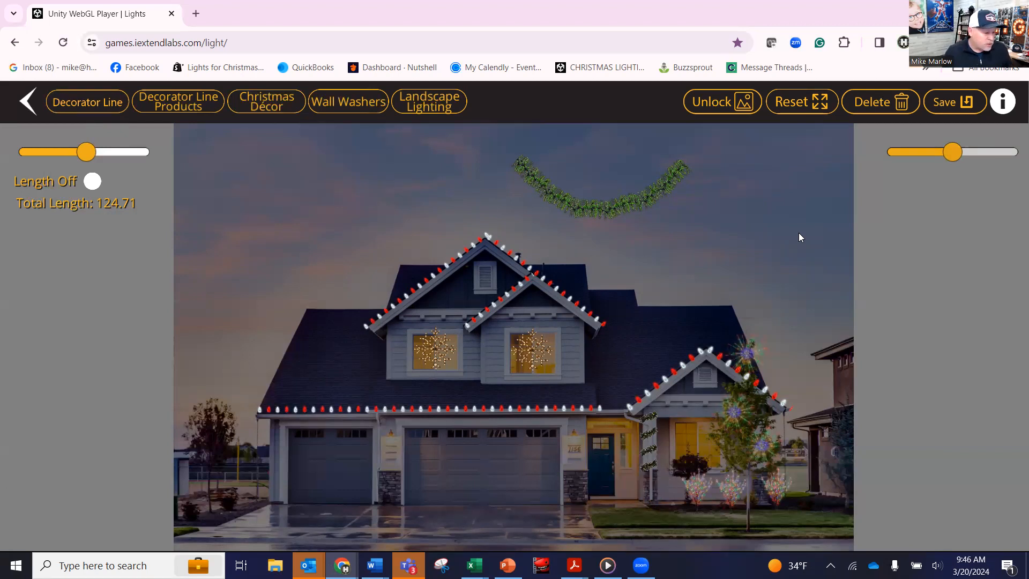
mouse_move(813, 235)
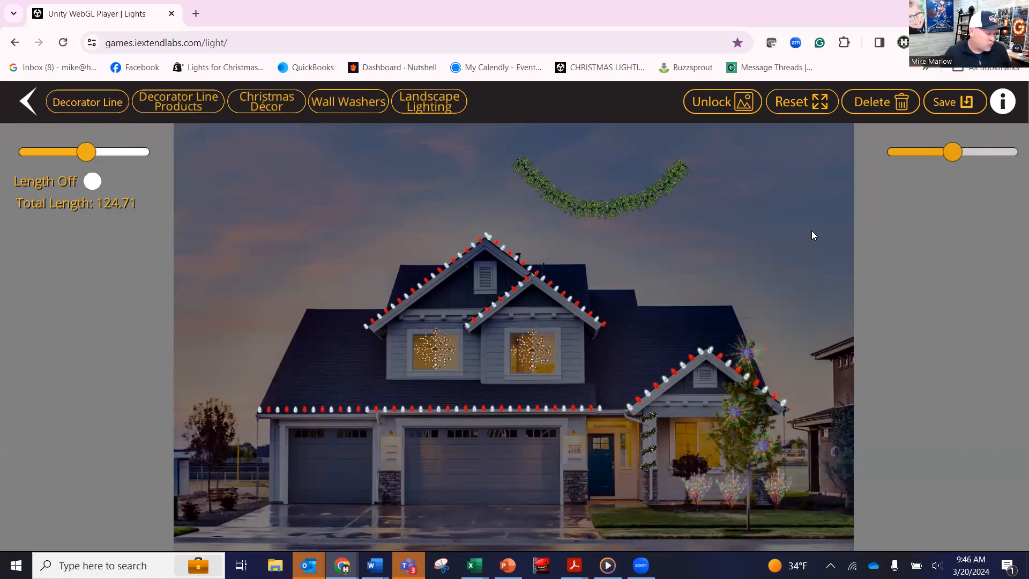
mouse_move(651, 200)
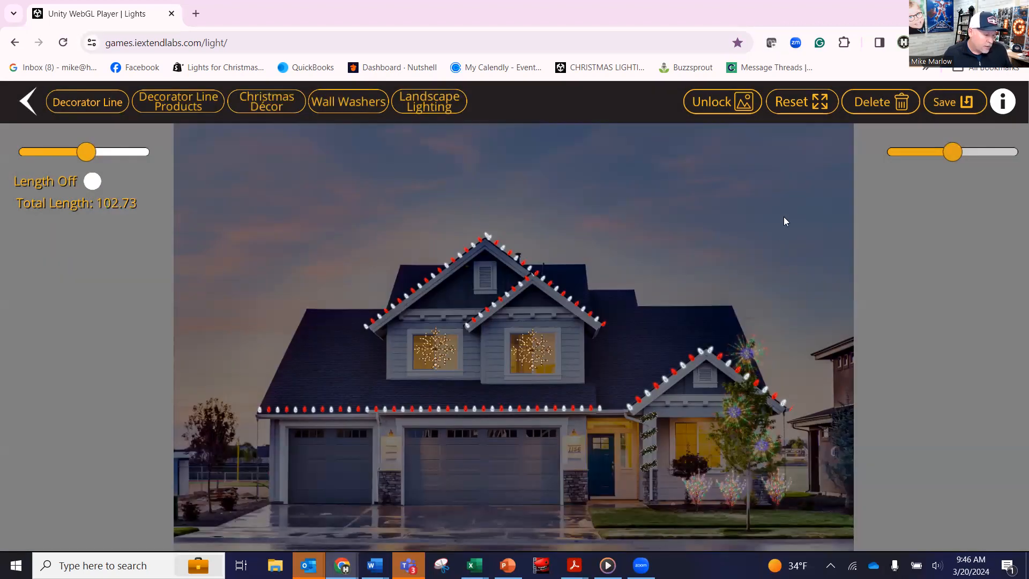
Step: Save the design as an image, check the download and dismiss the Teams notification
left_click(948, 102)
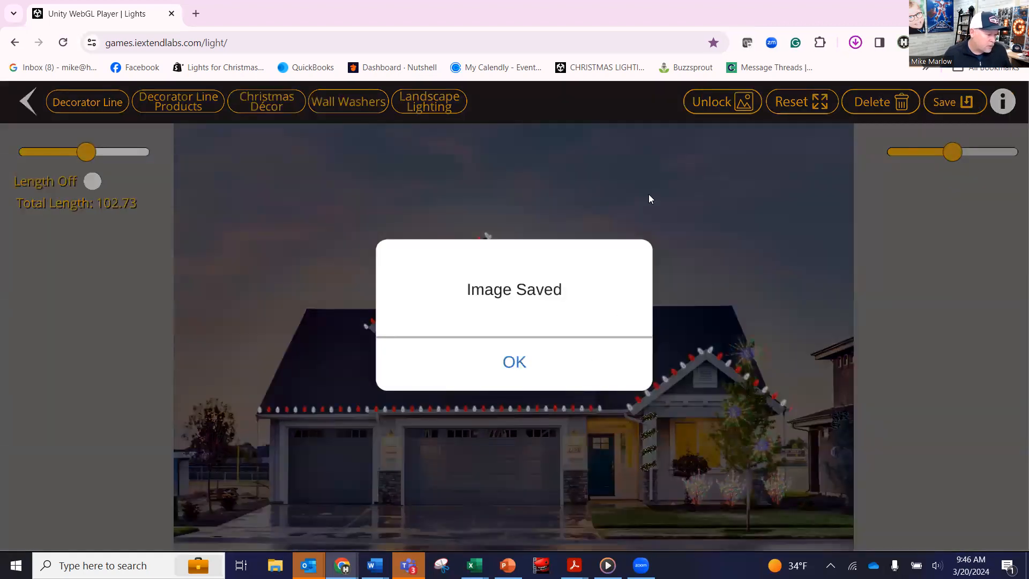
left_click(855, 42)
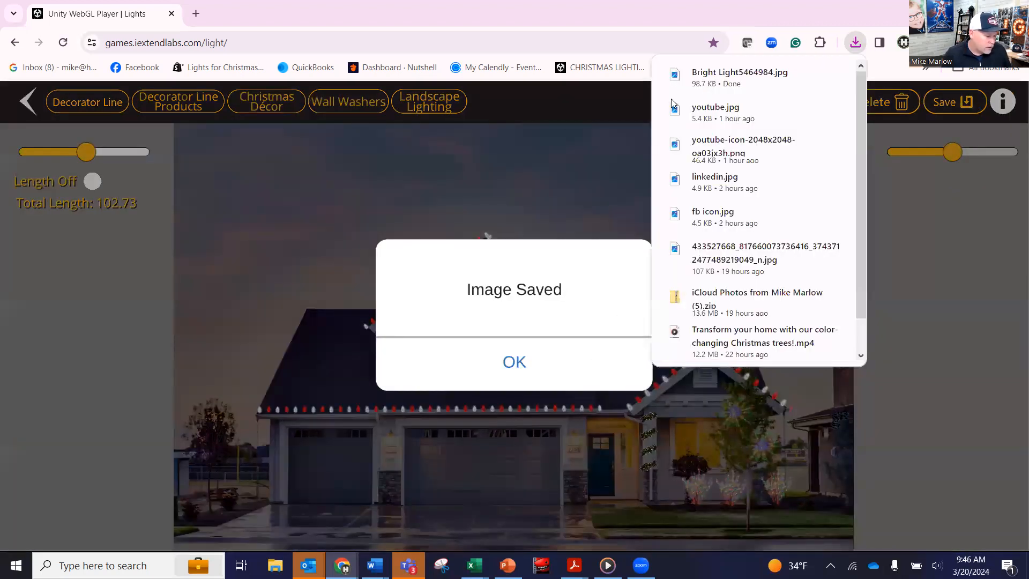
left_click(514, 361)
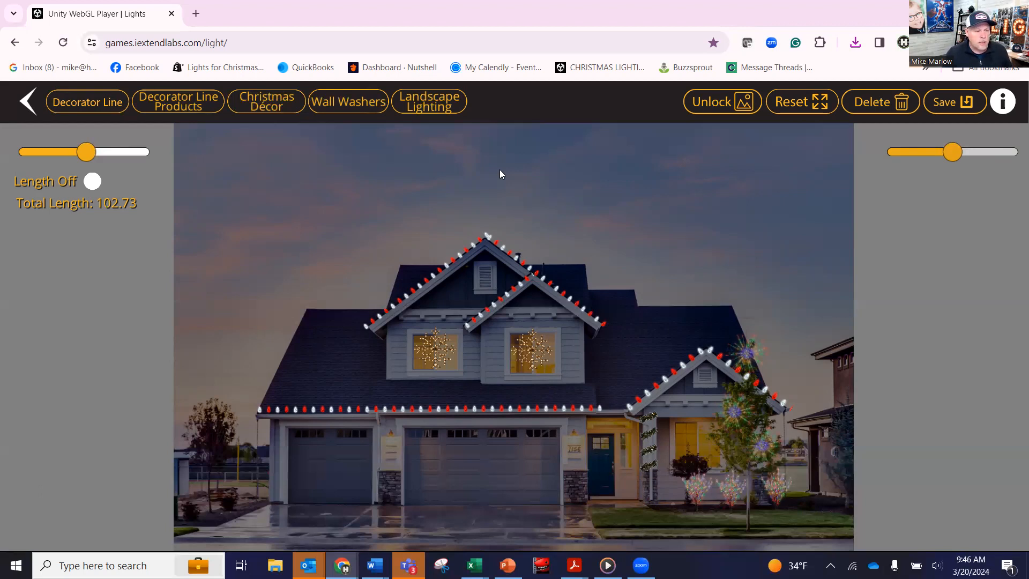
mouse_move(405, 270)
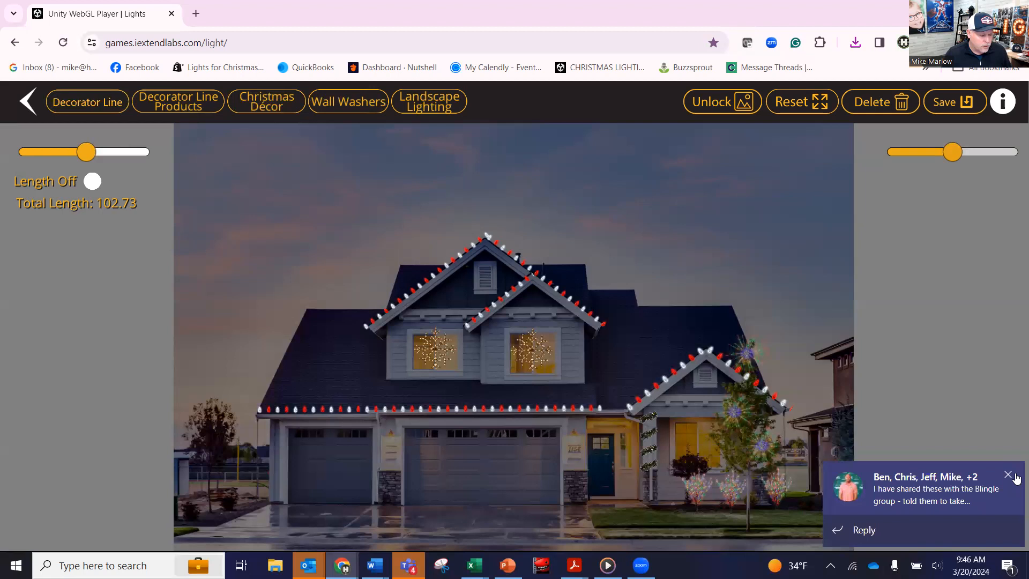
left_click(1010, 475)
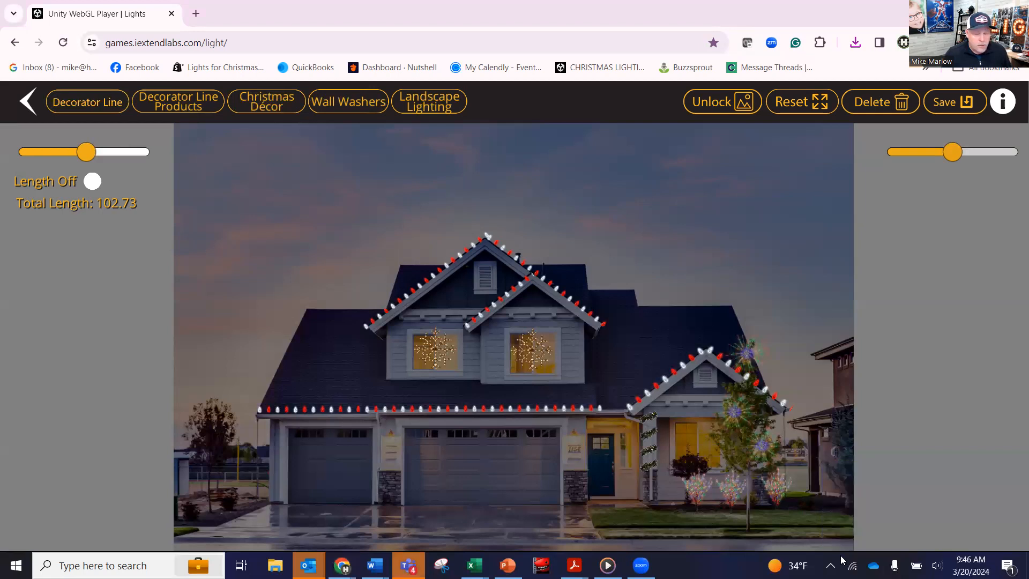